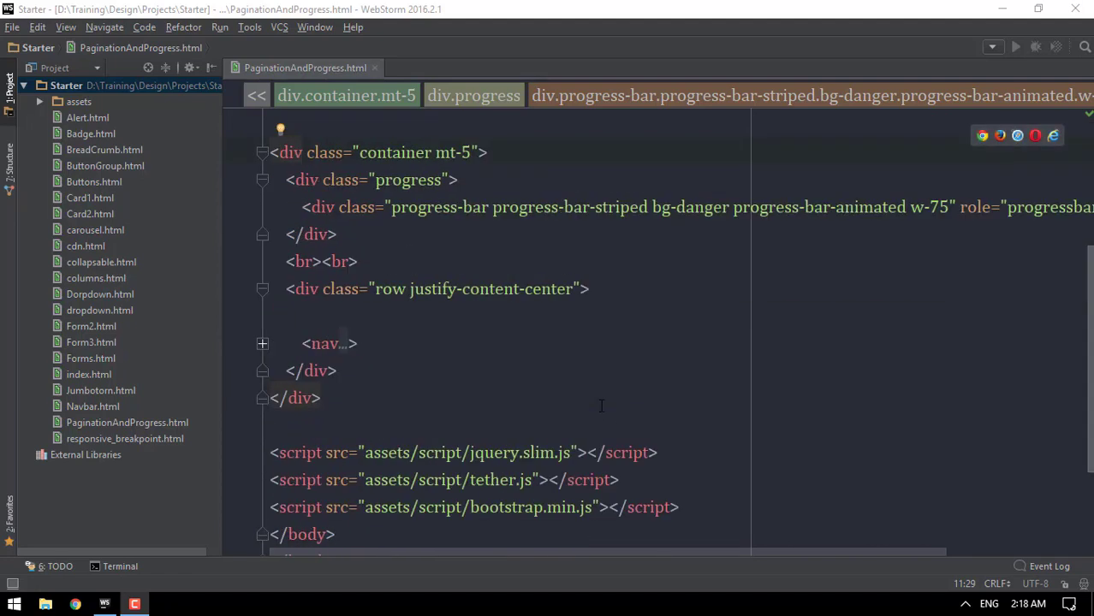
Step: Copy index.html as ListGroup.html and empty its body of the starter button and icon
scroll("up", 3)
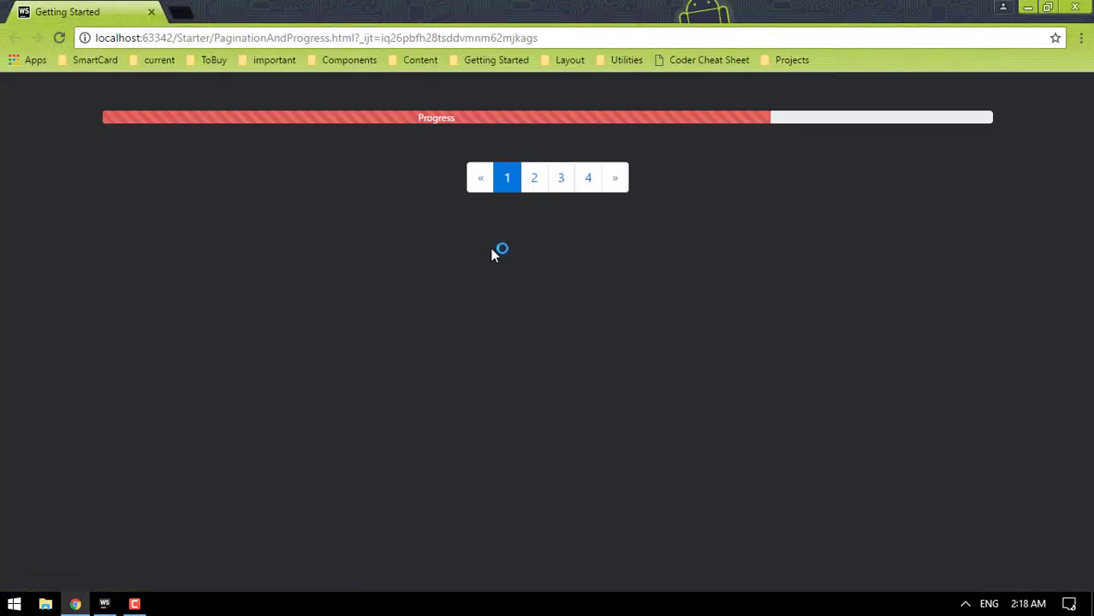
left_click(105, 604)
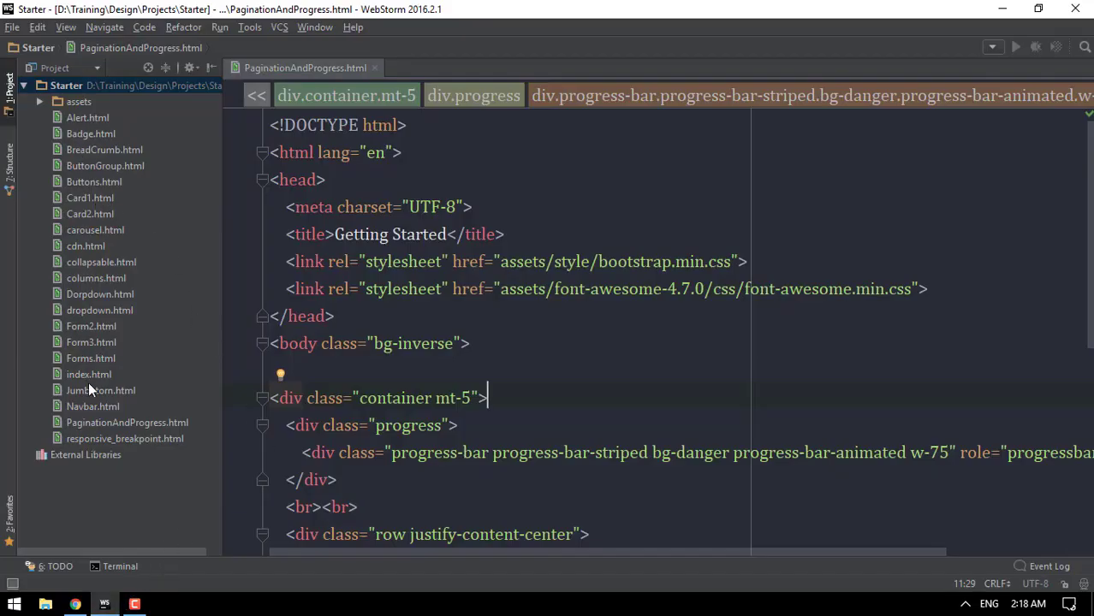
left_click(89, 373)
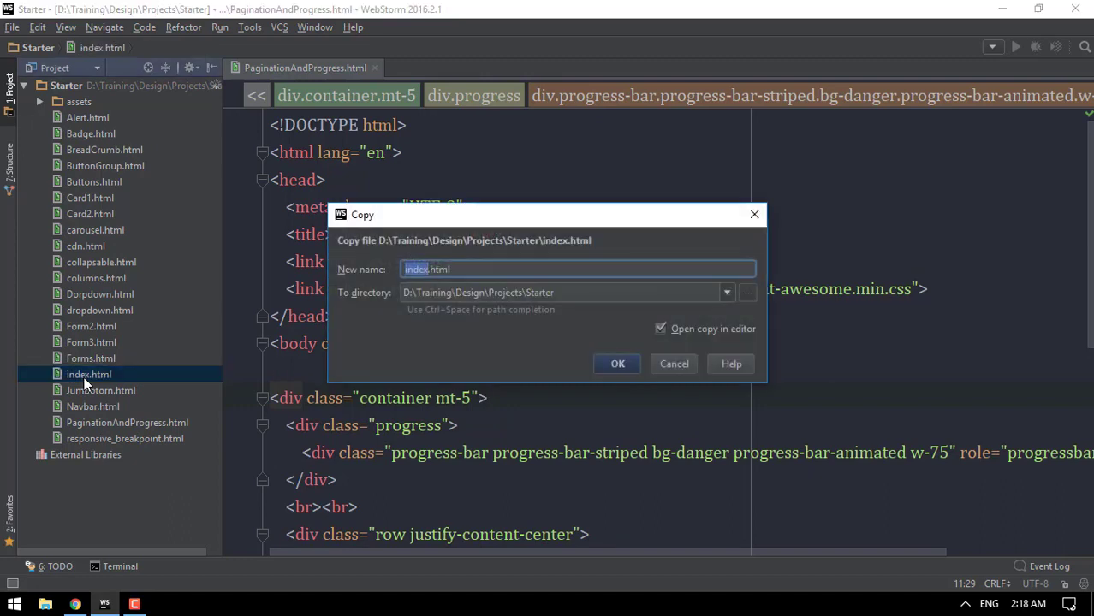
type("l")
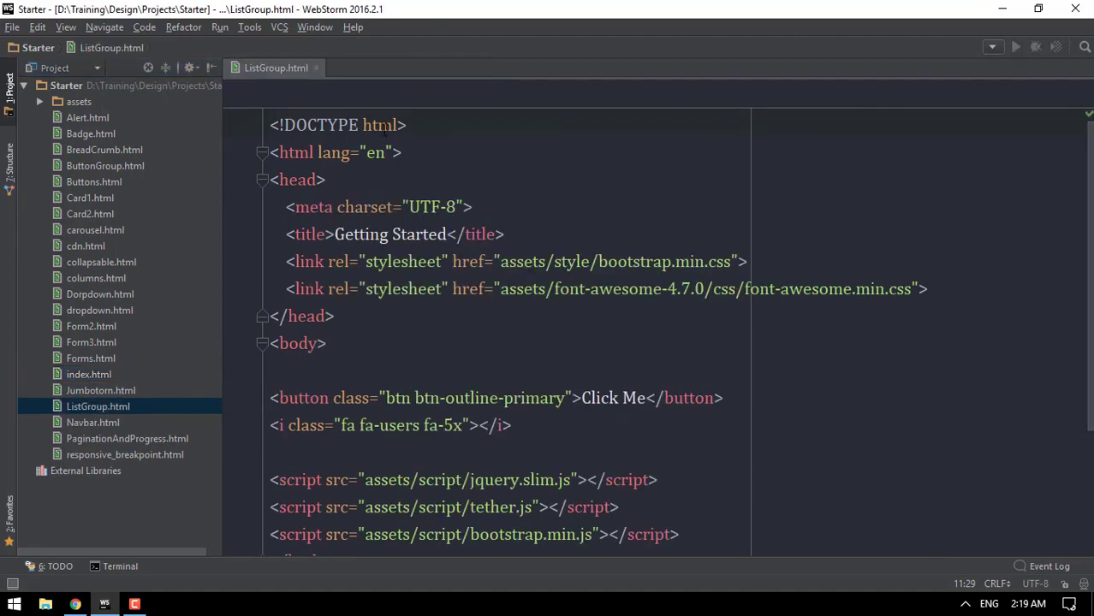
scroll("down", 3)
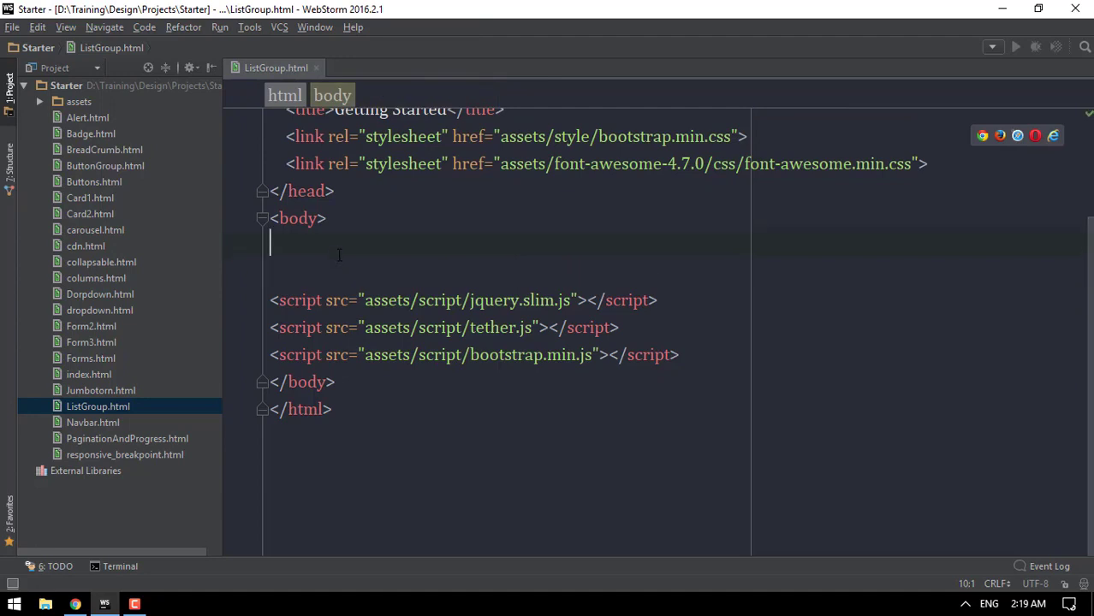
Step: Add a div.container with a .row holding a ul.list-group inside the body
key("enter")
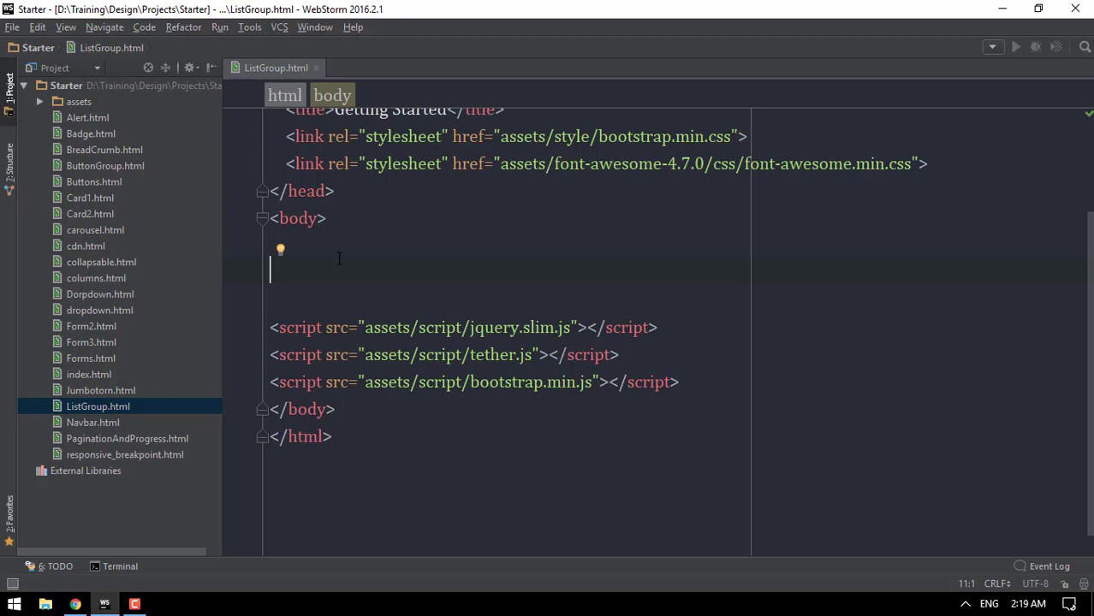
type("<div class=\"container\"></div>")
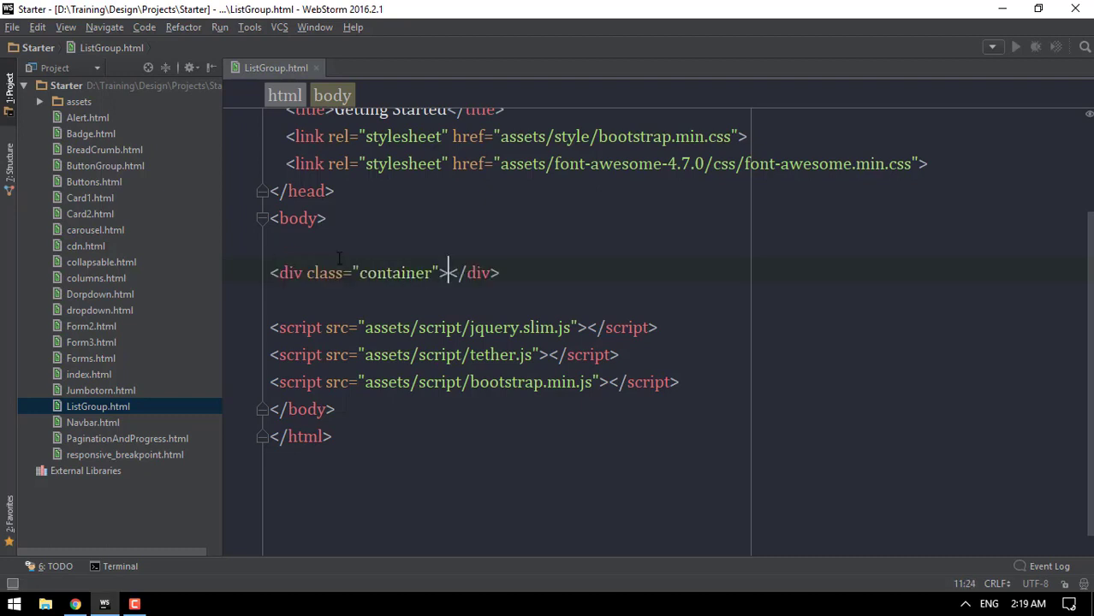
type(".row")
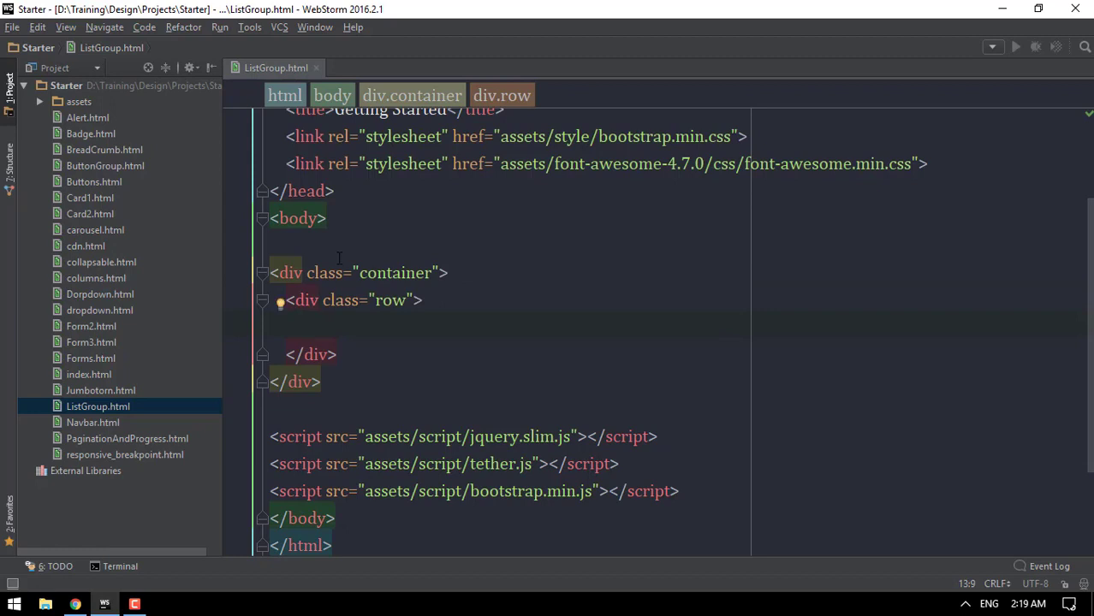
type("u")
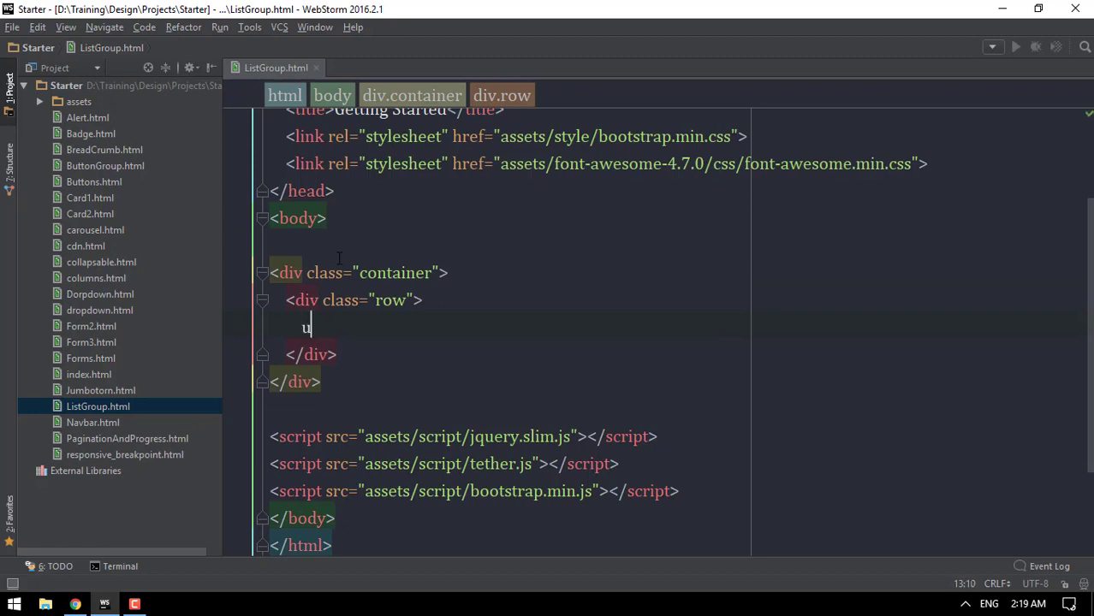
type("l.list-g")
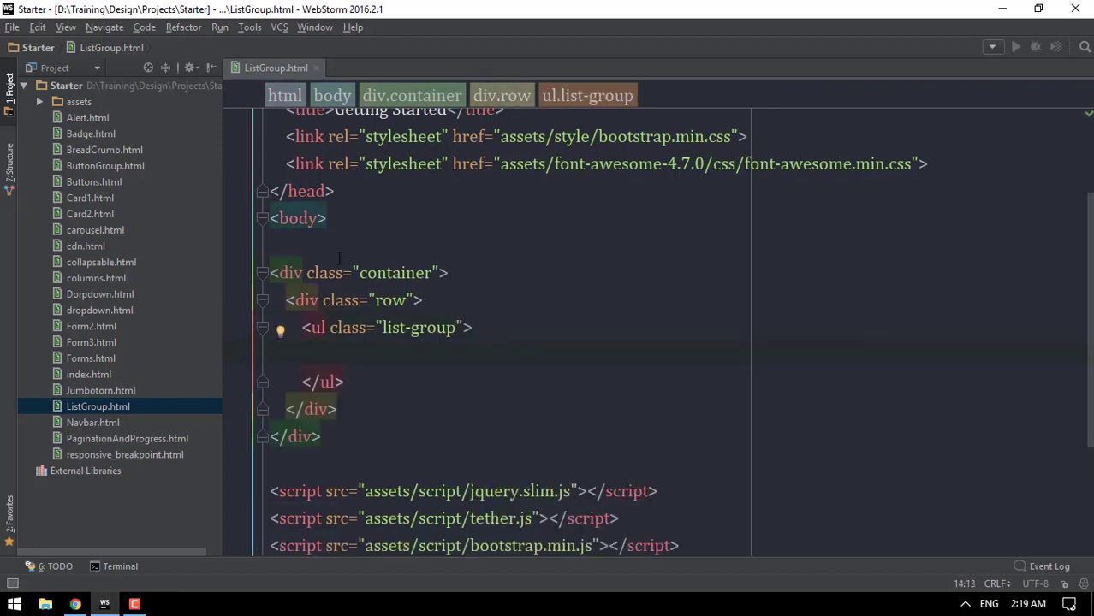
Step: Add a single list-group-item reading Home and preview the page in Chrome
type("li.")
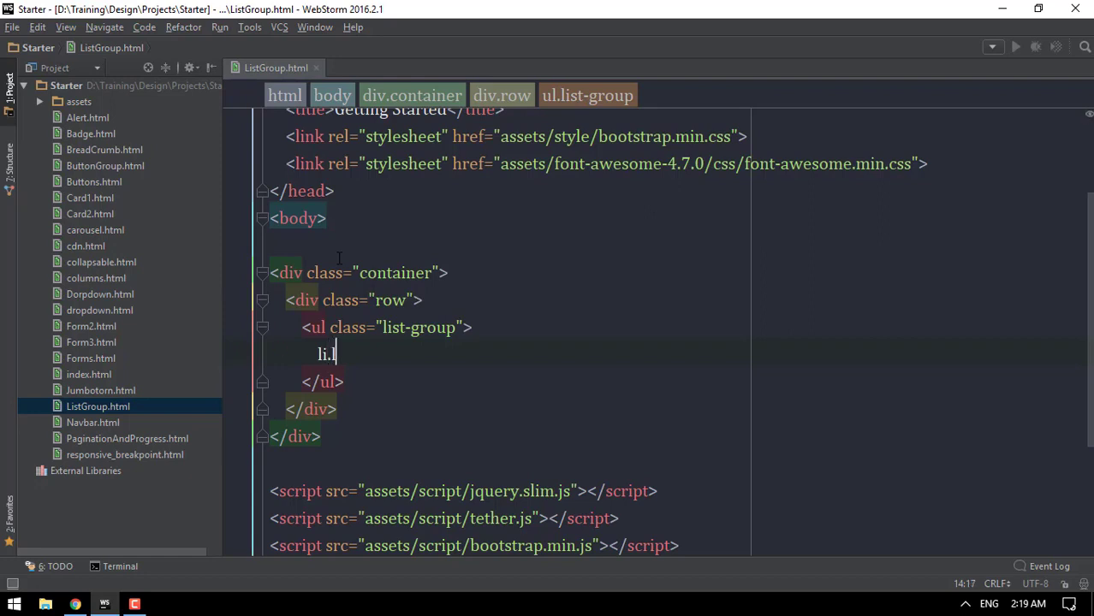
type("list-group-item\"></li>")
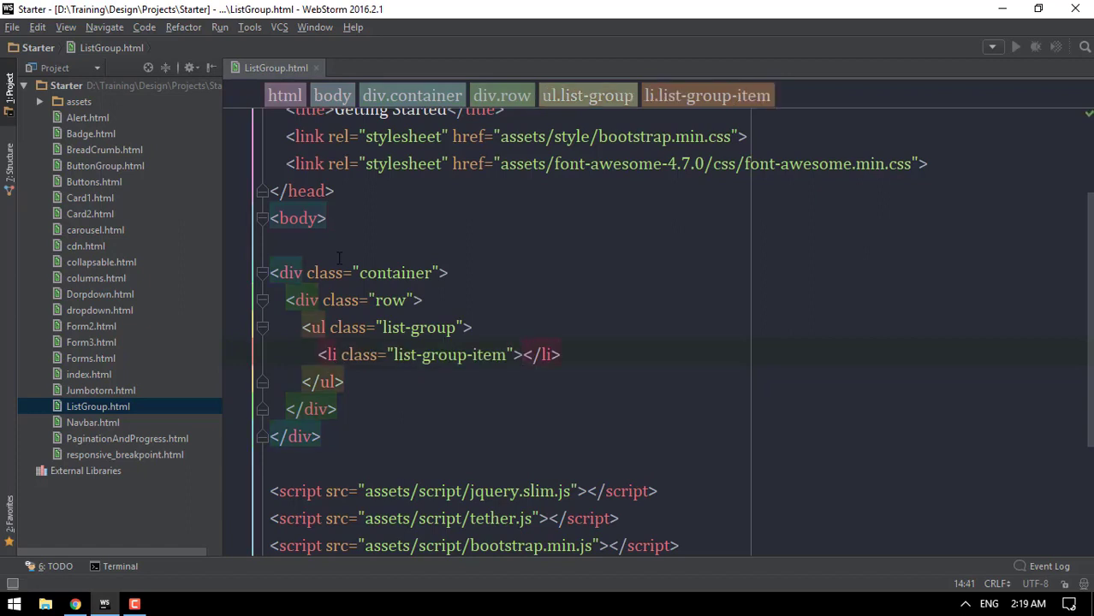
type("Home")
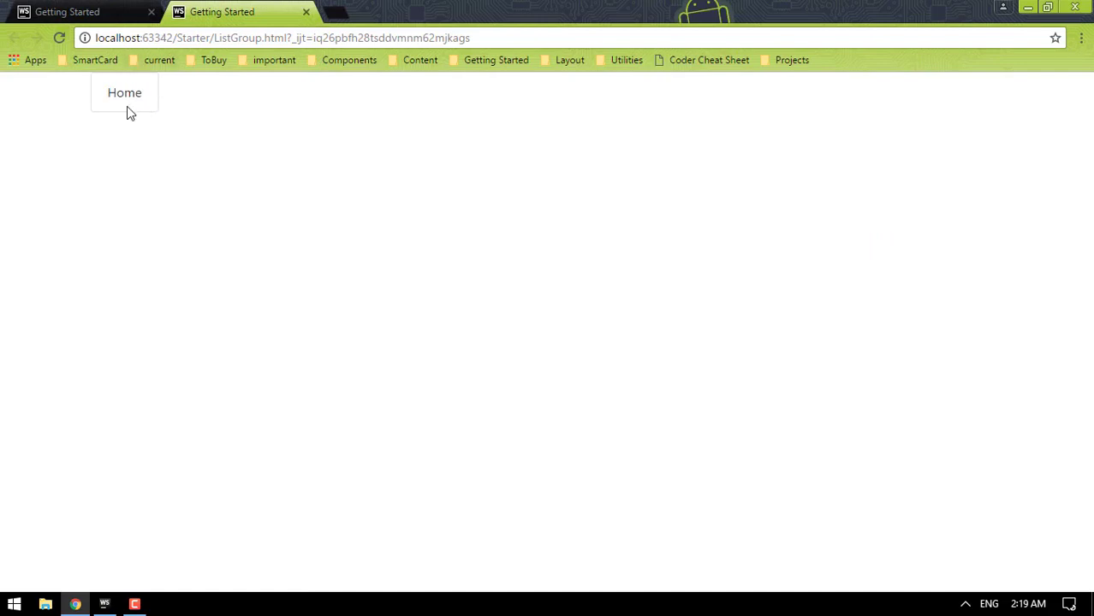
Step: Give the body tag the bg-inverse class and reload the dark page in Chrome
left_click(105, 604)
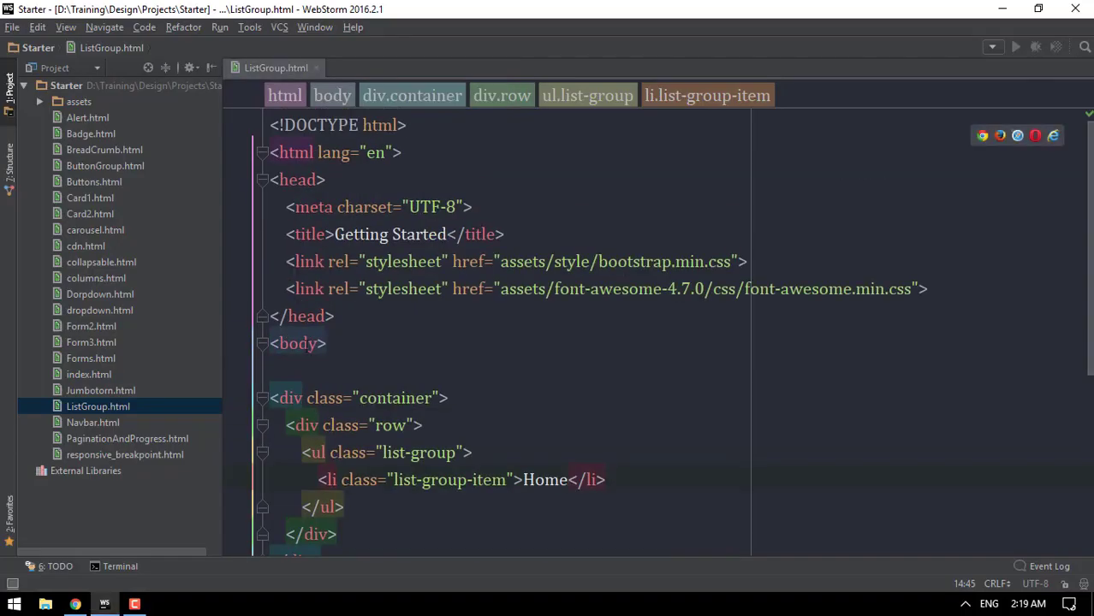
type("bg")
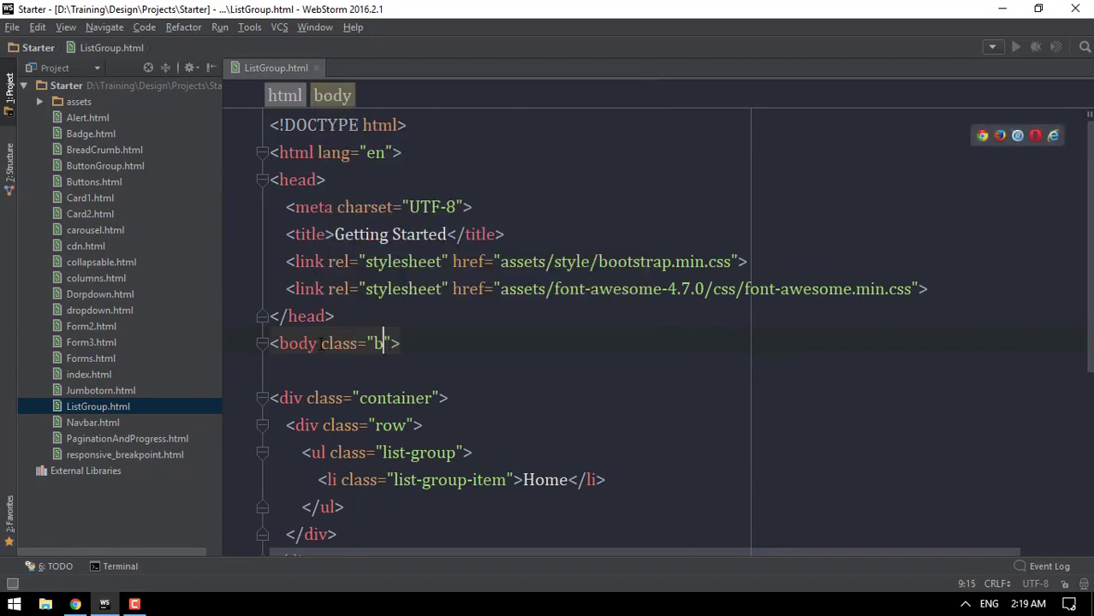
type("g-inverse")
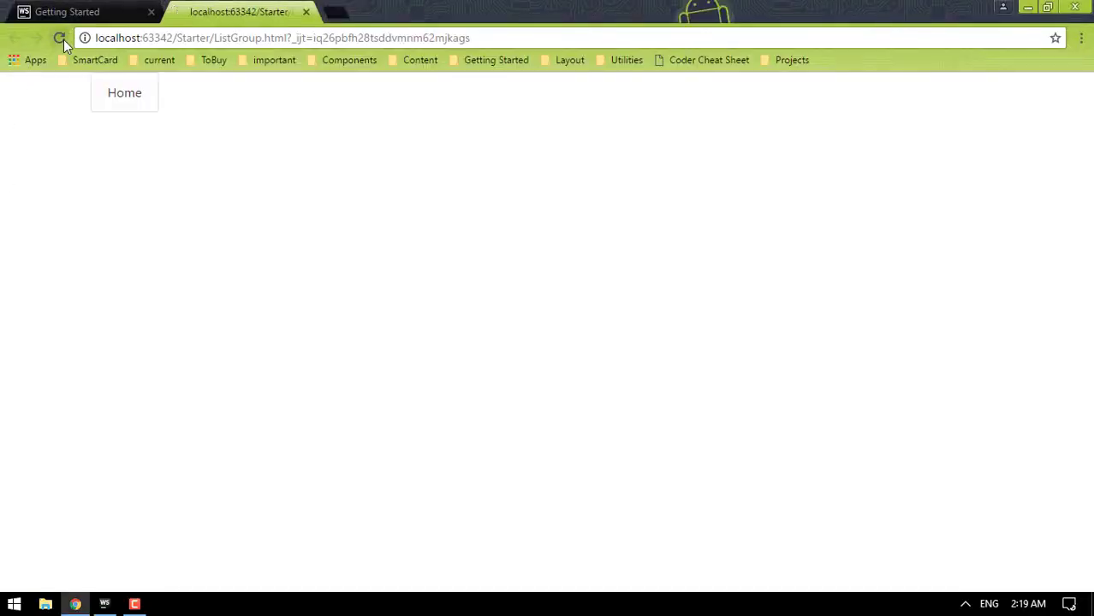
left_click(104, 602)
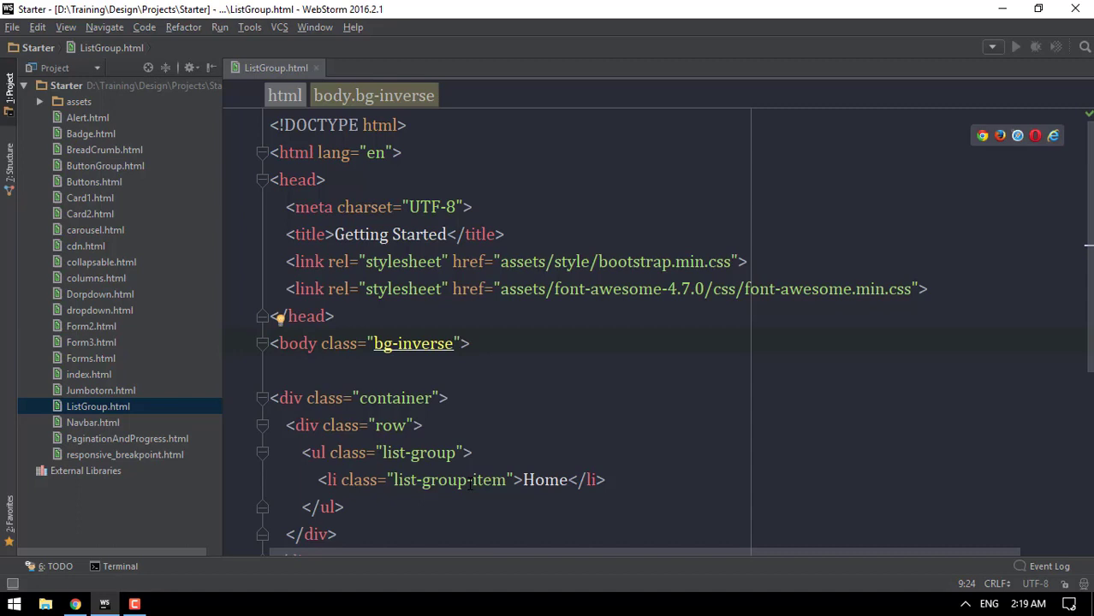
scroll("down", 3)
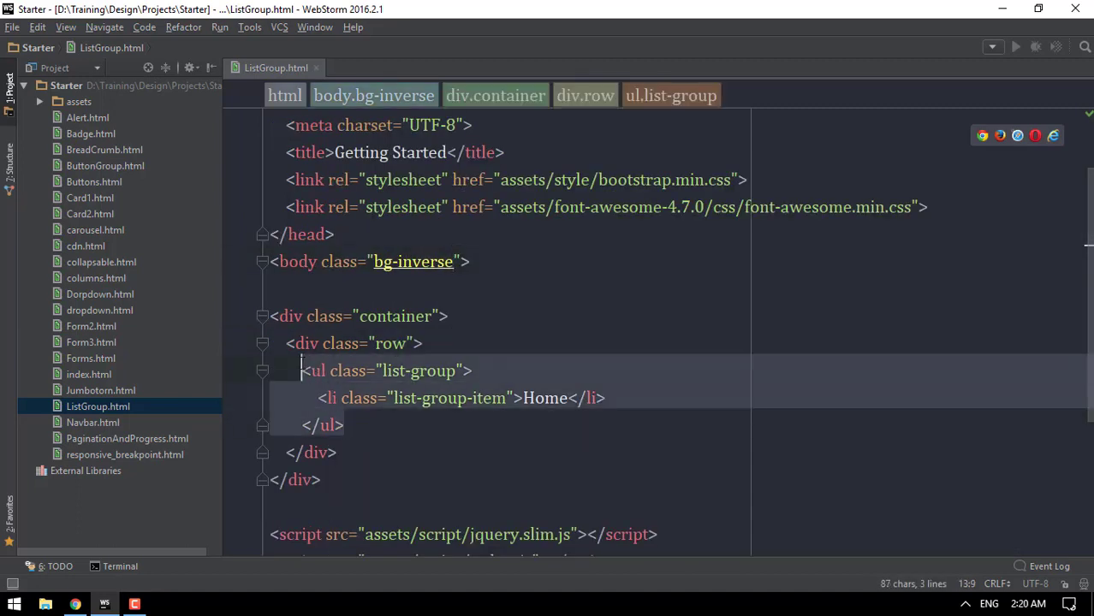
Step: Wrap the list group in a .col-md-4 column and add mt-5 top margin to the row
type(".col")
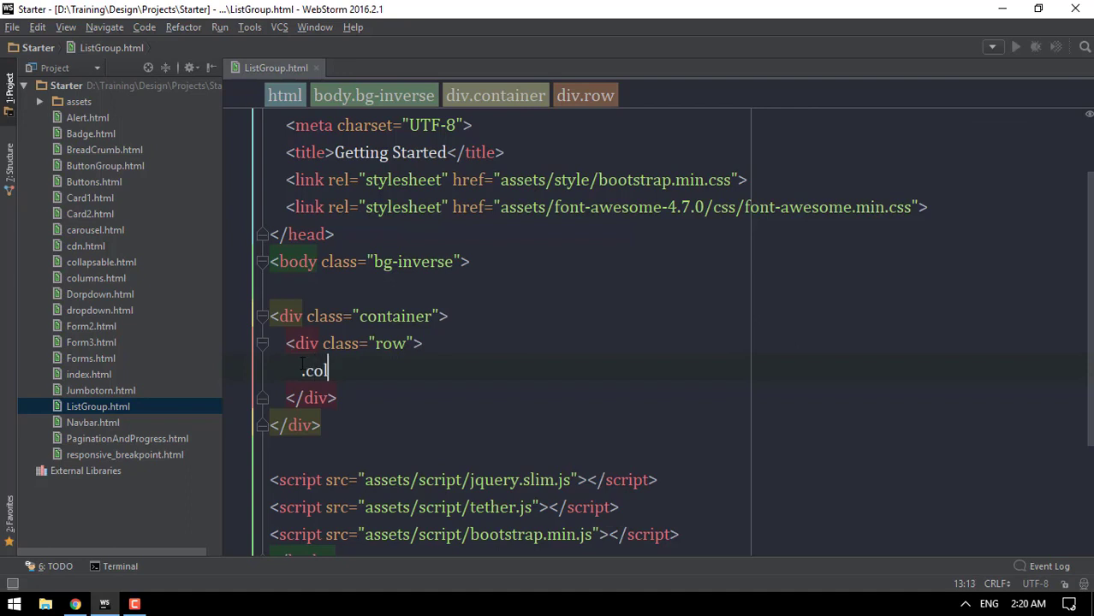
type("-md-4\">")
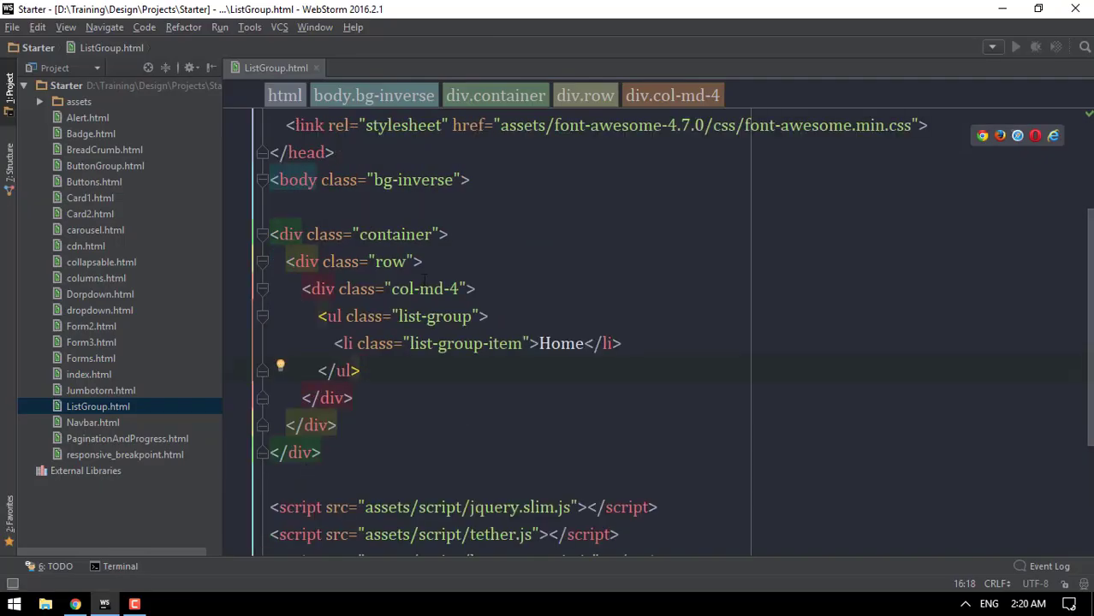
type("mt")
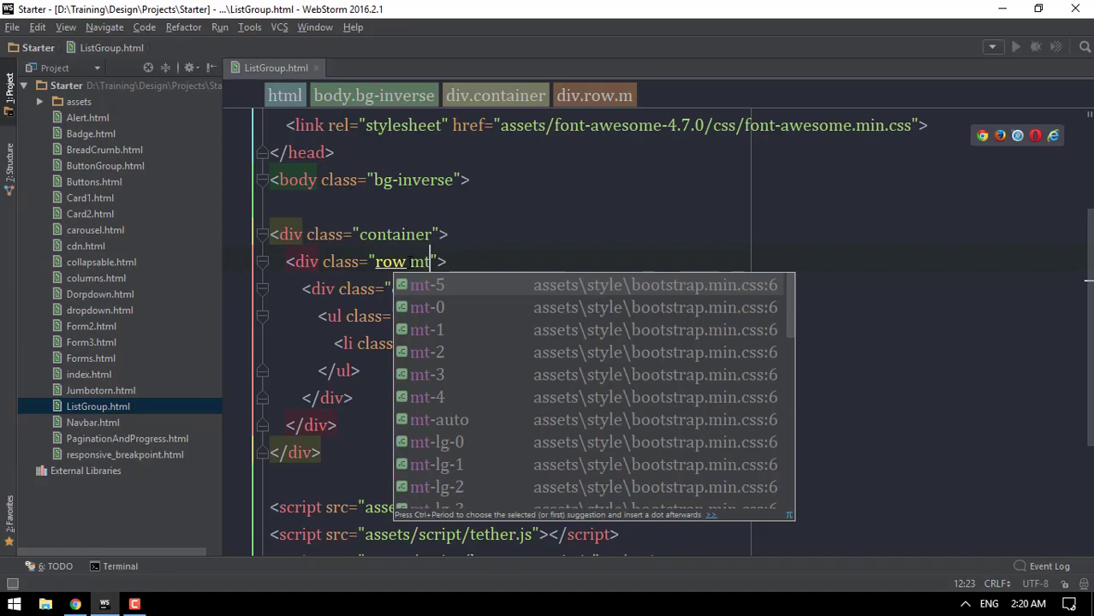
left_click(75, 605)
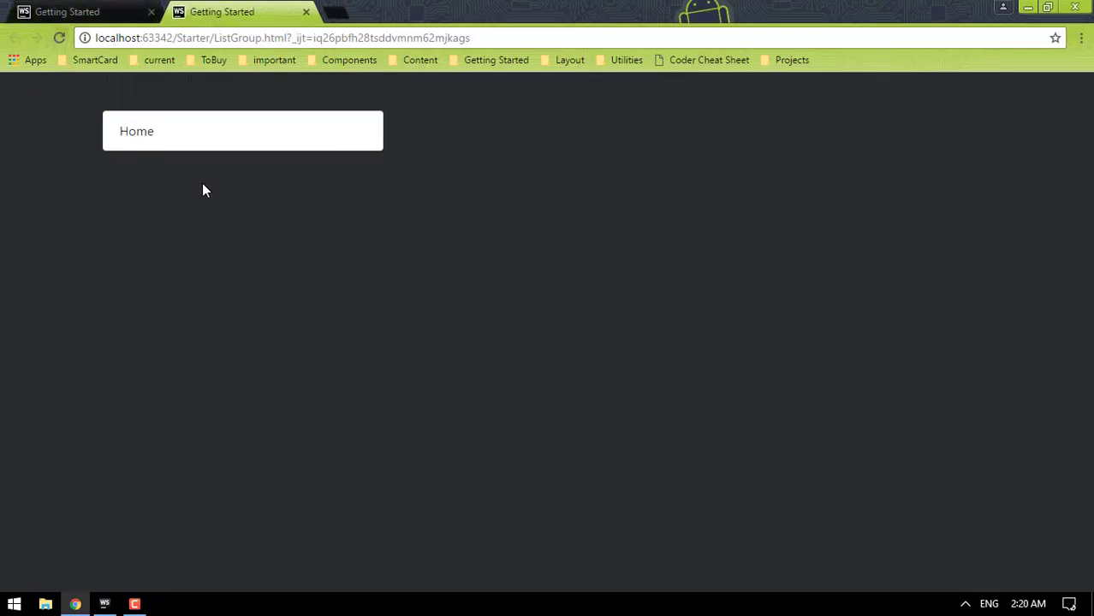
left_click(104, 604)
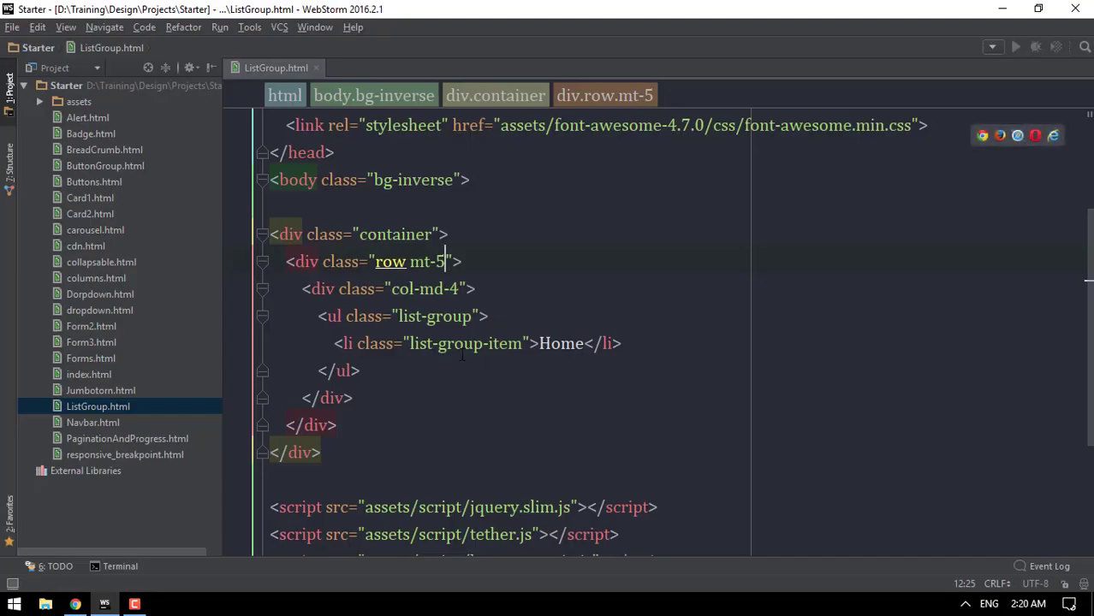
Step: Add About and Profolio list-group-items after Home and preview the list in Chrome
type("li")
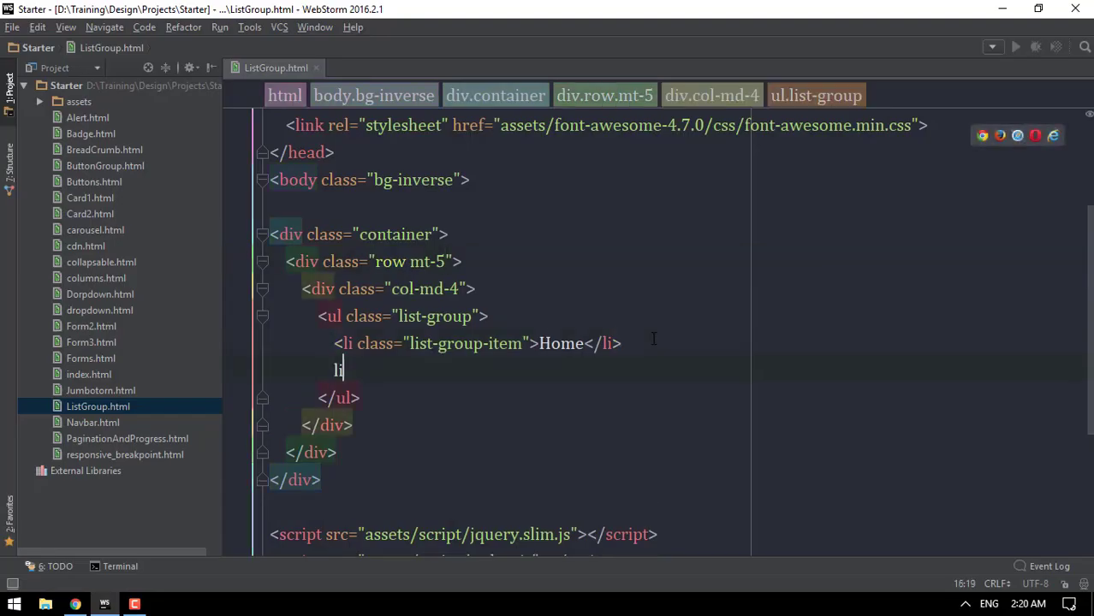
type(".list")
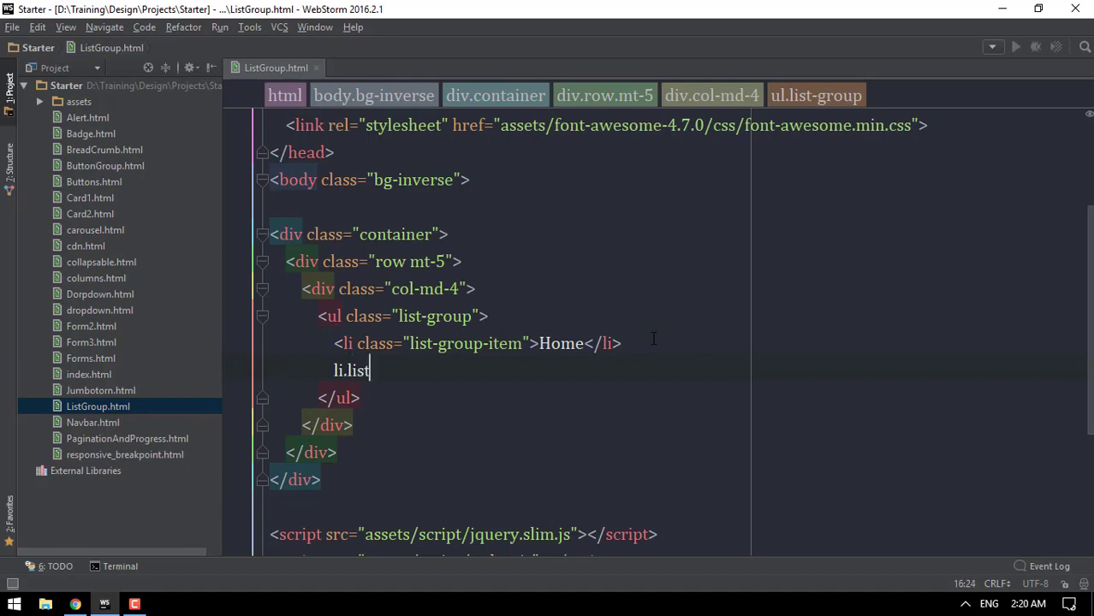
type("-group-it")
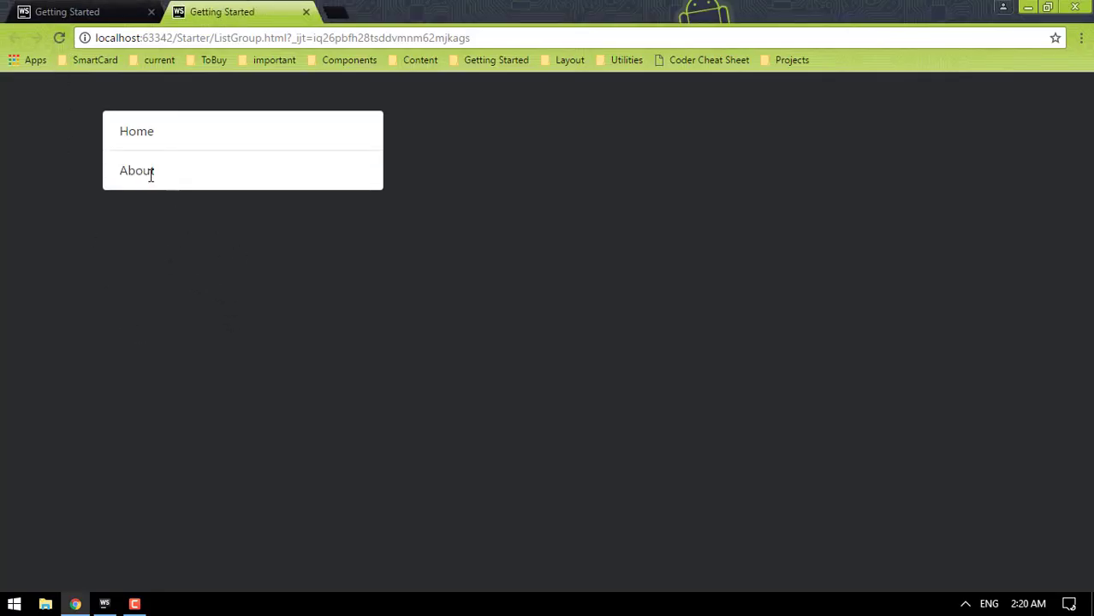
left_click(105, 605)
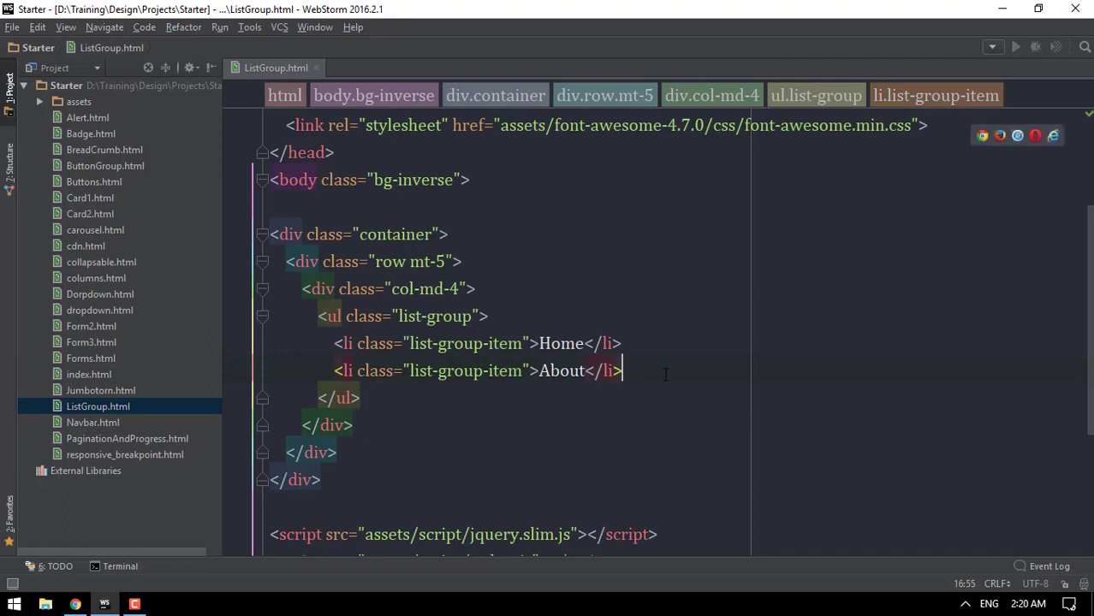
type("li.l")
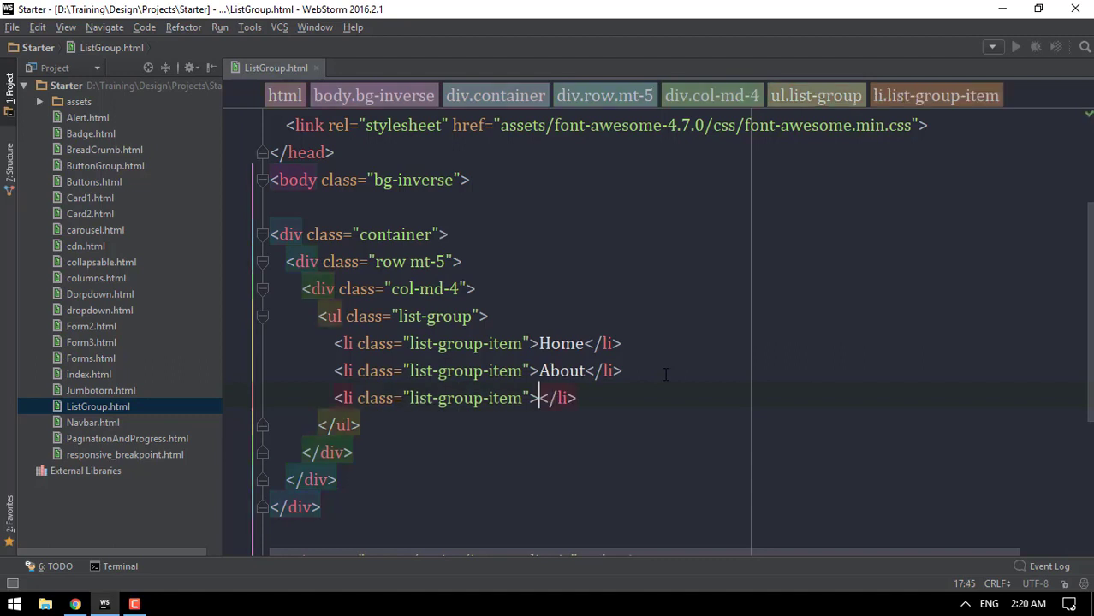
type("Profol")
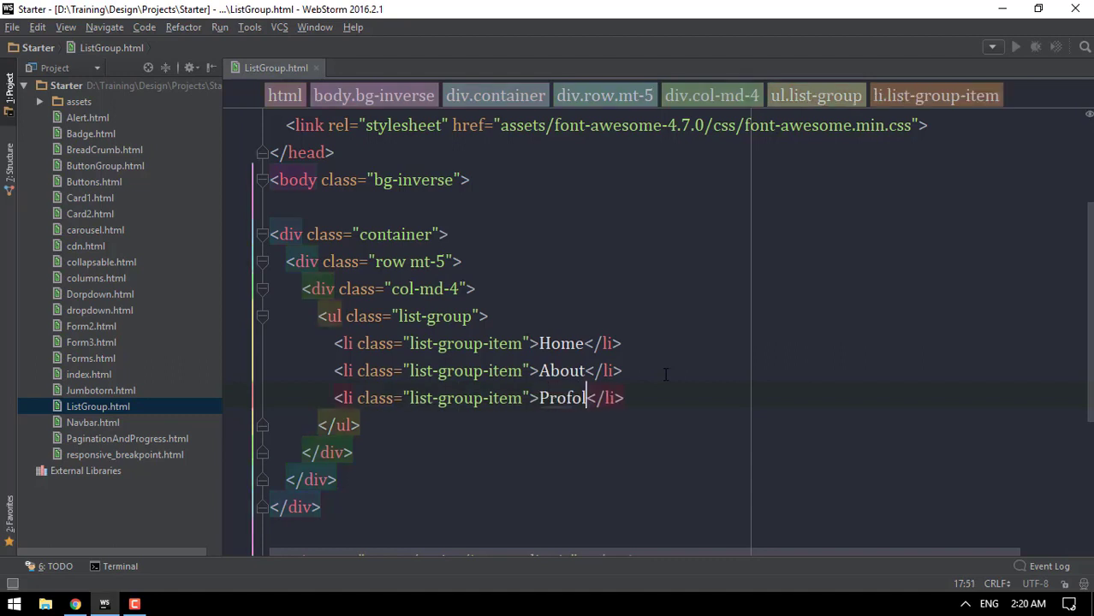
left_click(73, 604)
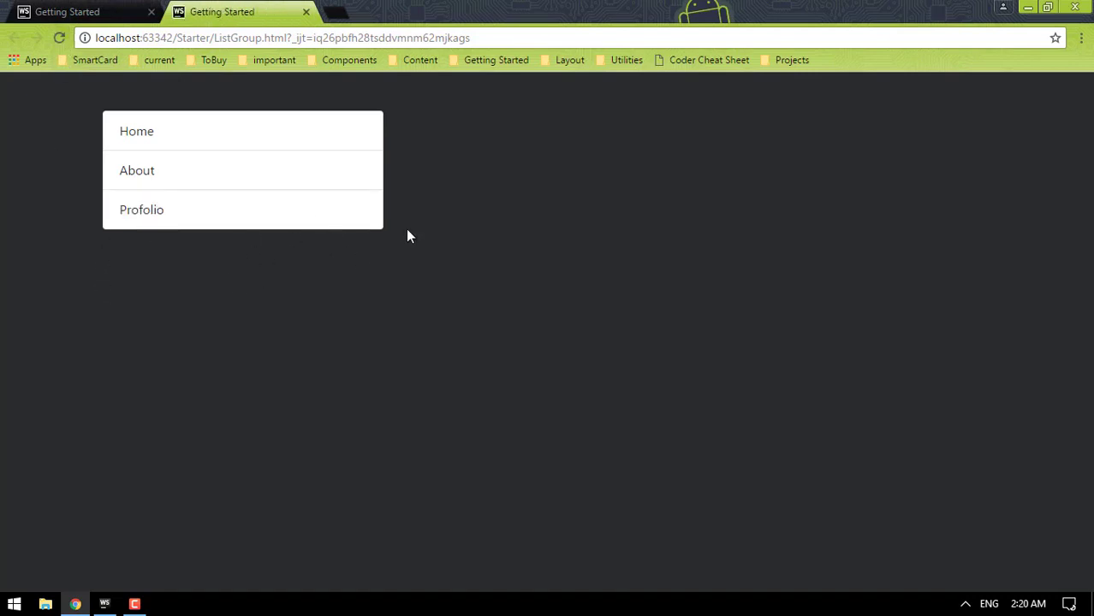
left_click(104, 604)
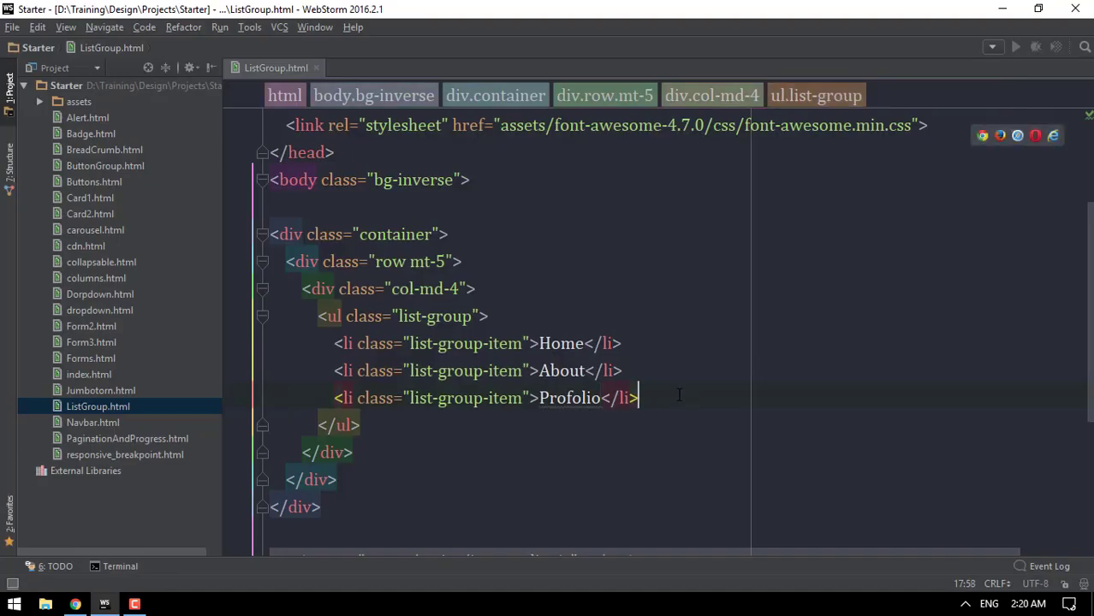
Step: Add a Members list-group-item and check it in the browser
type("li")
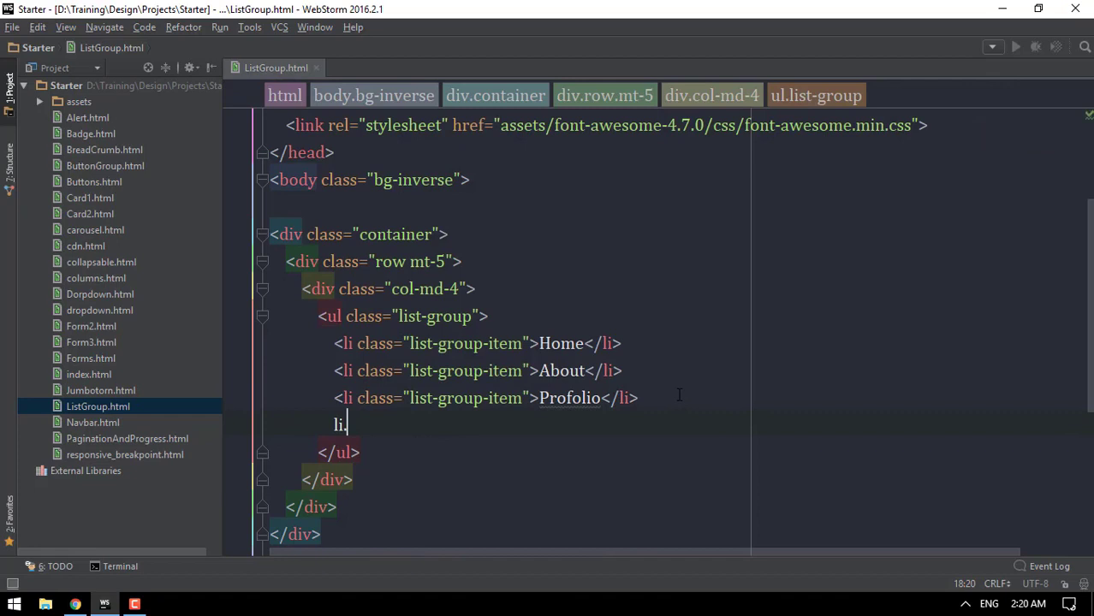
type(".list-group-item\"></li>")
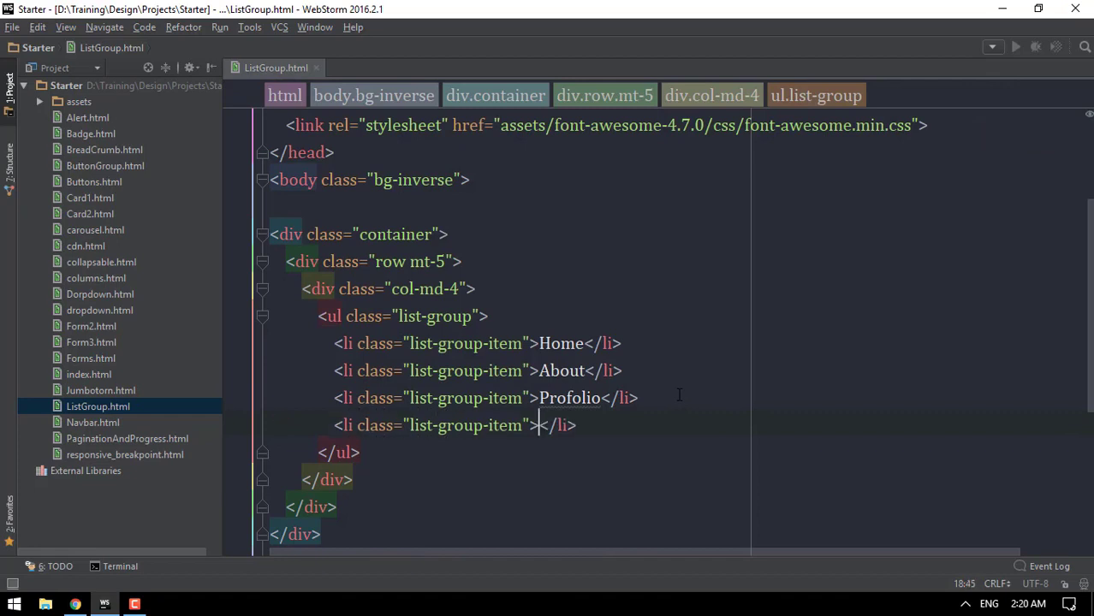
type("Member")
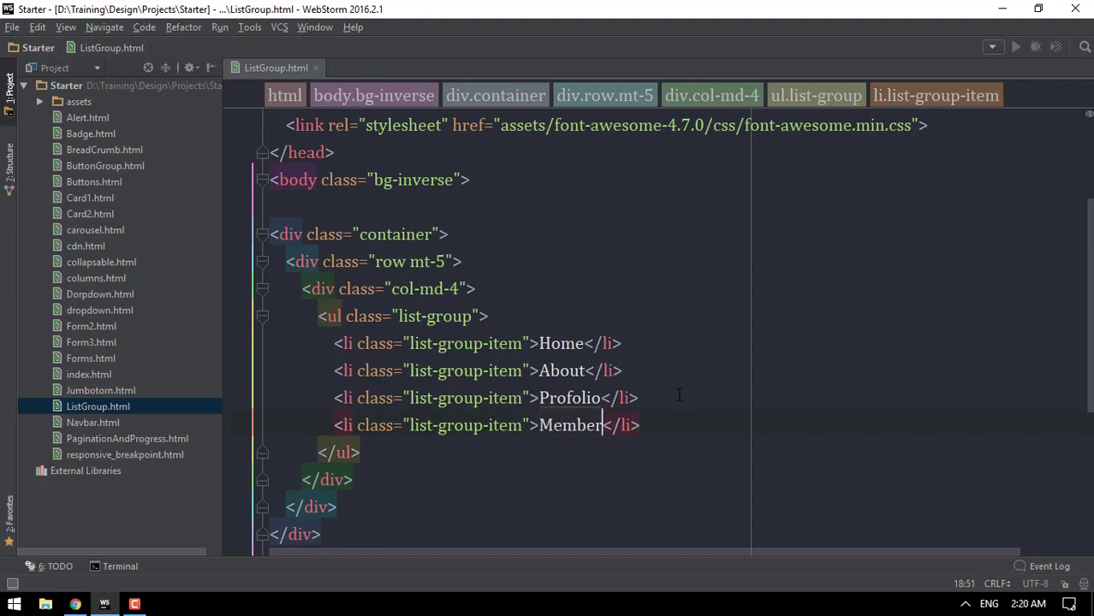
left_click(76, 604)
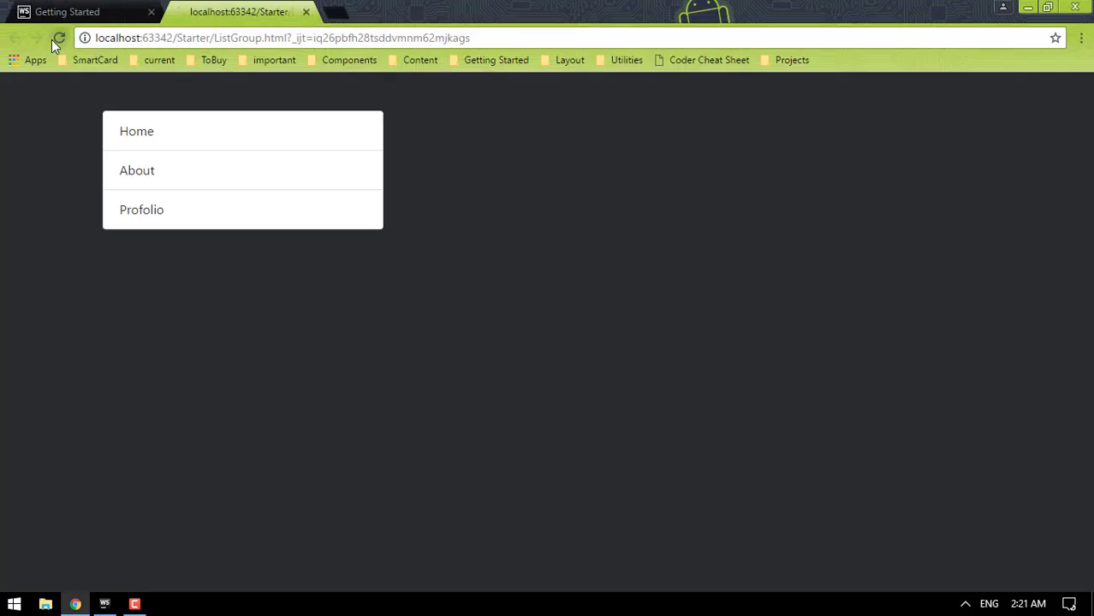
left_click(105, 604)
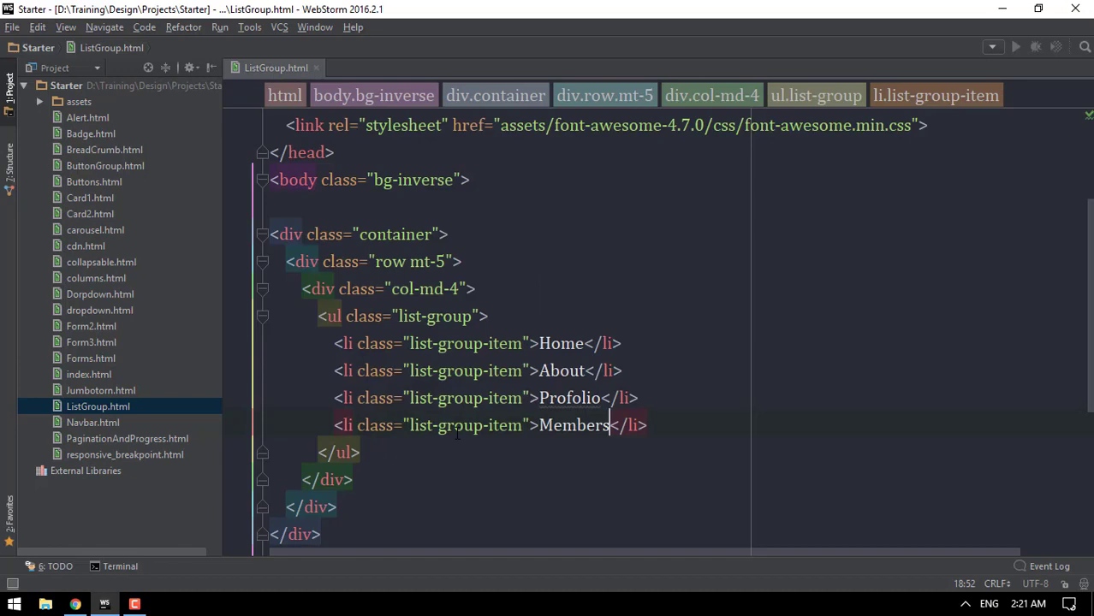
Step: Add a Logout list-group-item and confirm all five items in the browser
key("Return")
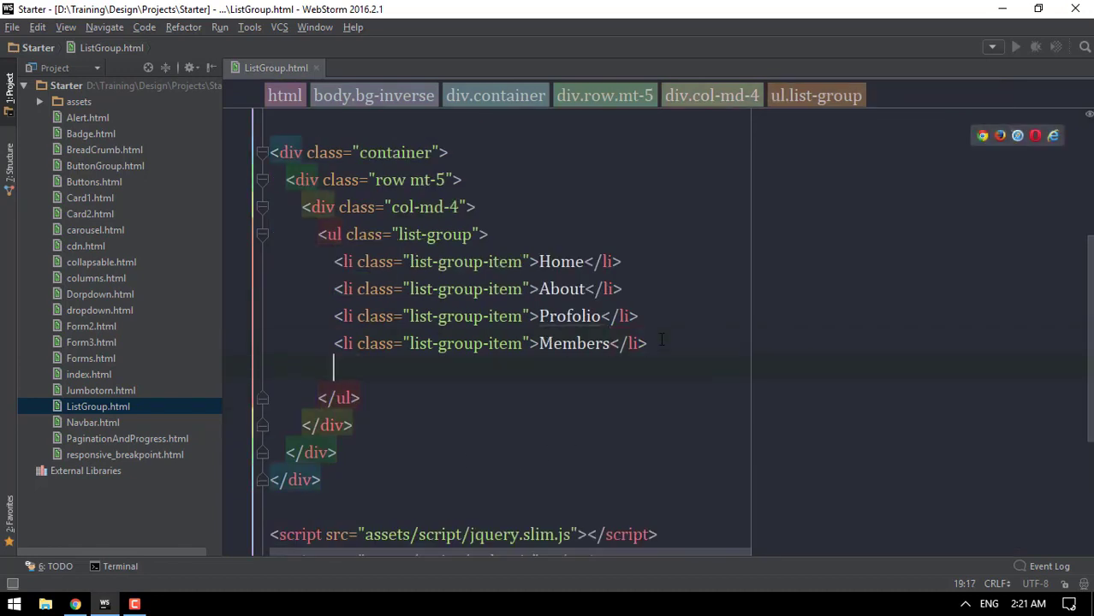
type("li.list")
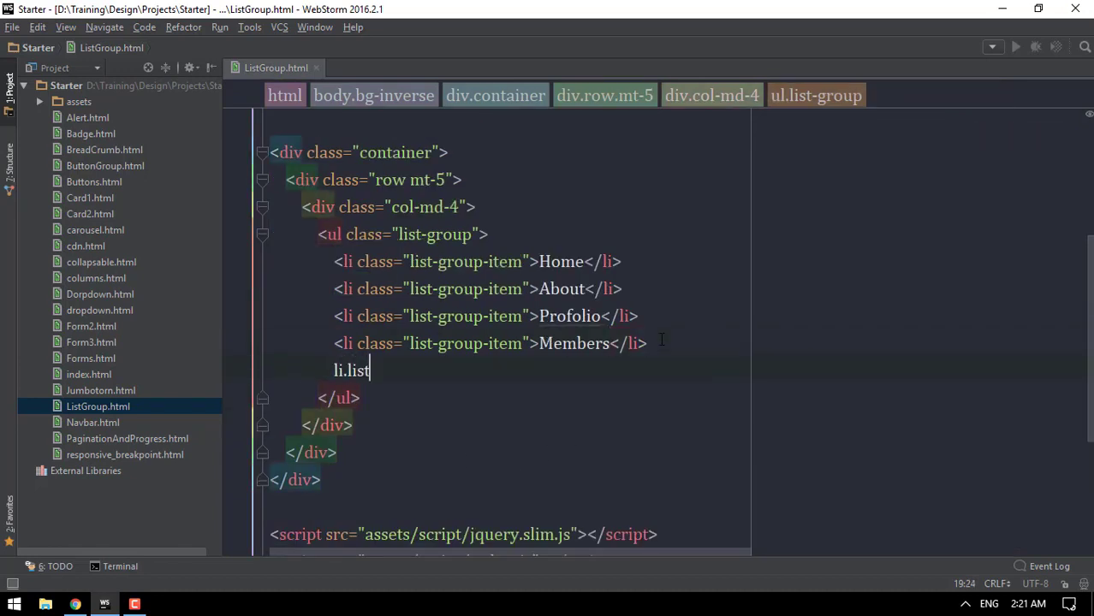
type("-group-item\"></li>")
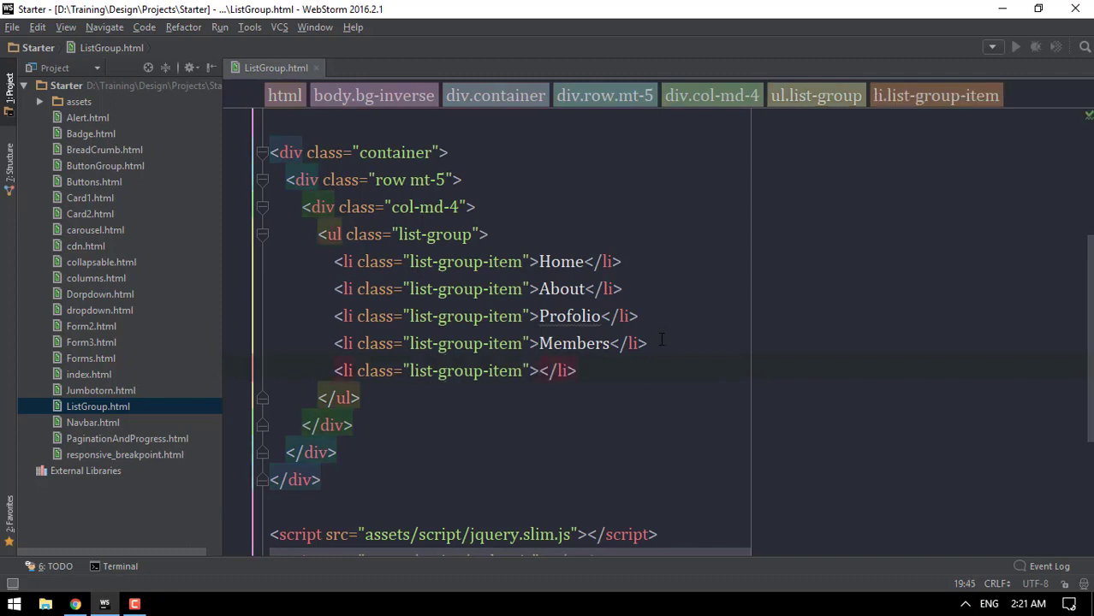
type("Logp")
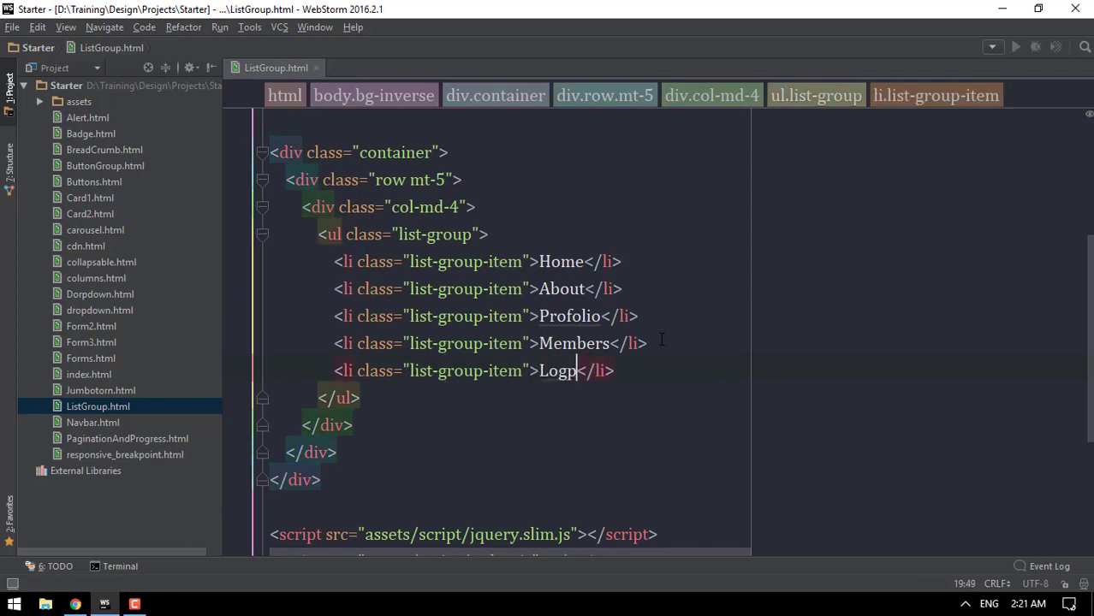
type("out")
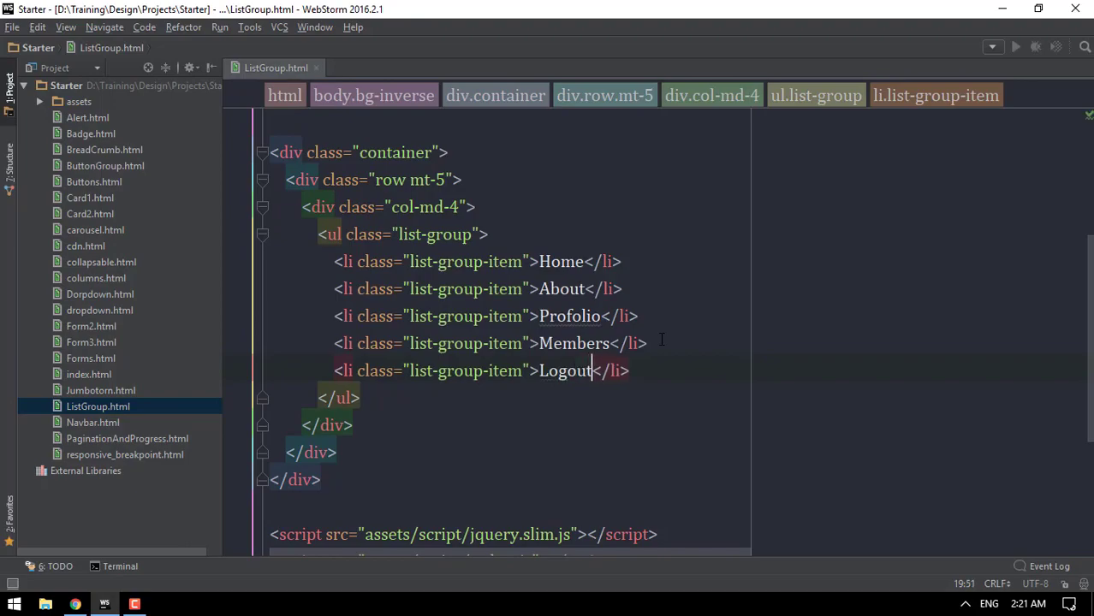
left_click(76, 604)
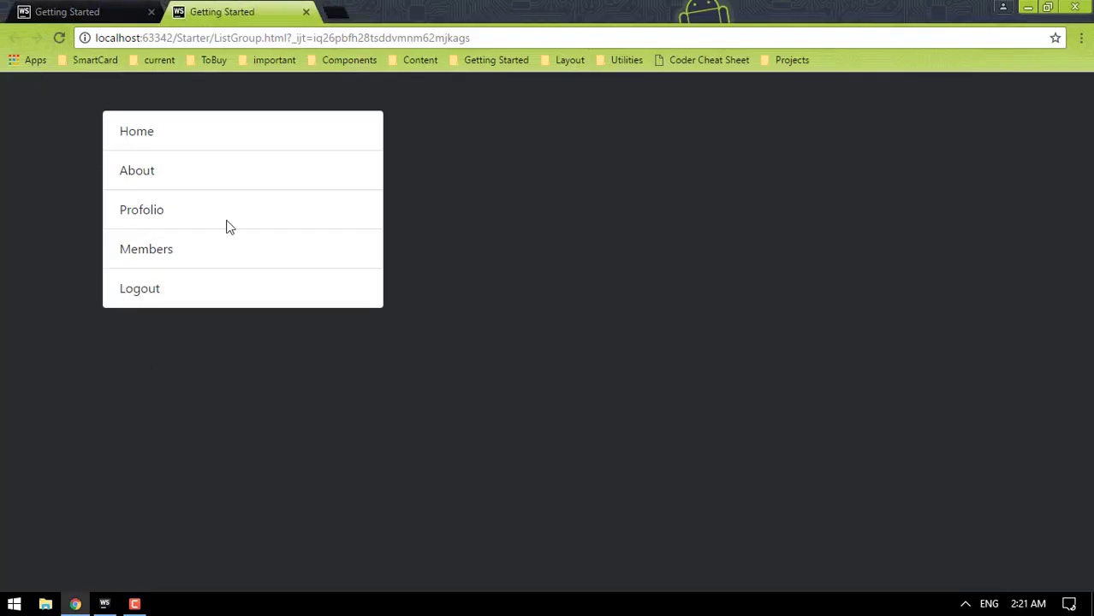
mouse_move(150, 255)
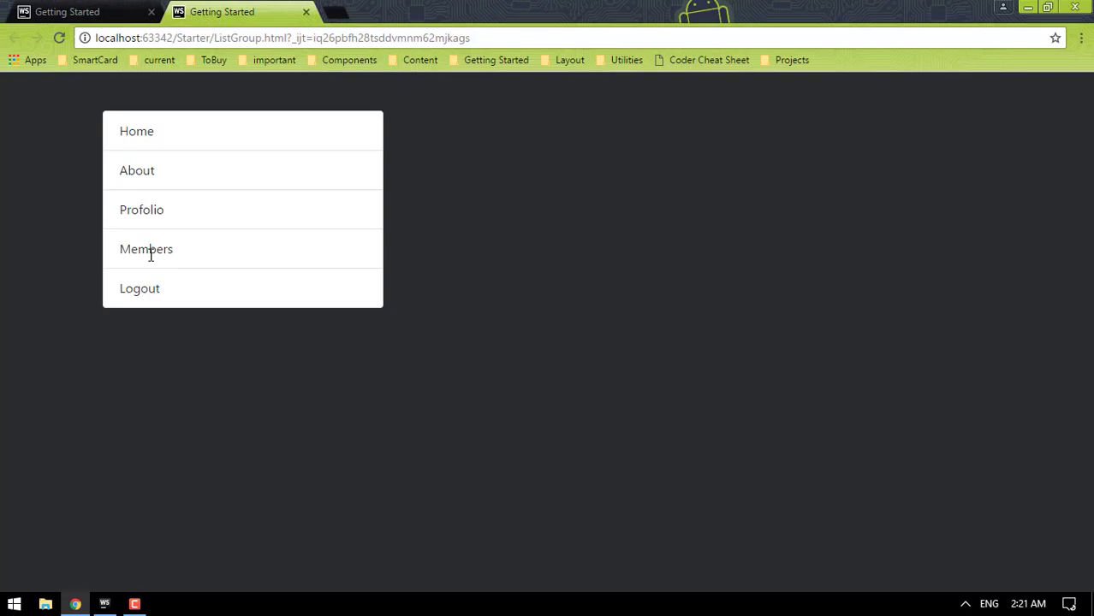
left_click(104, 604)
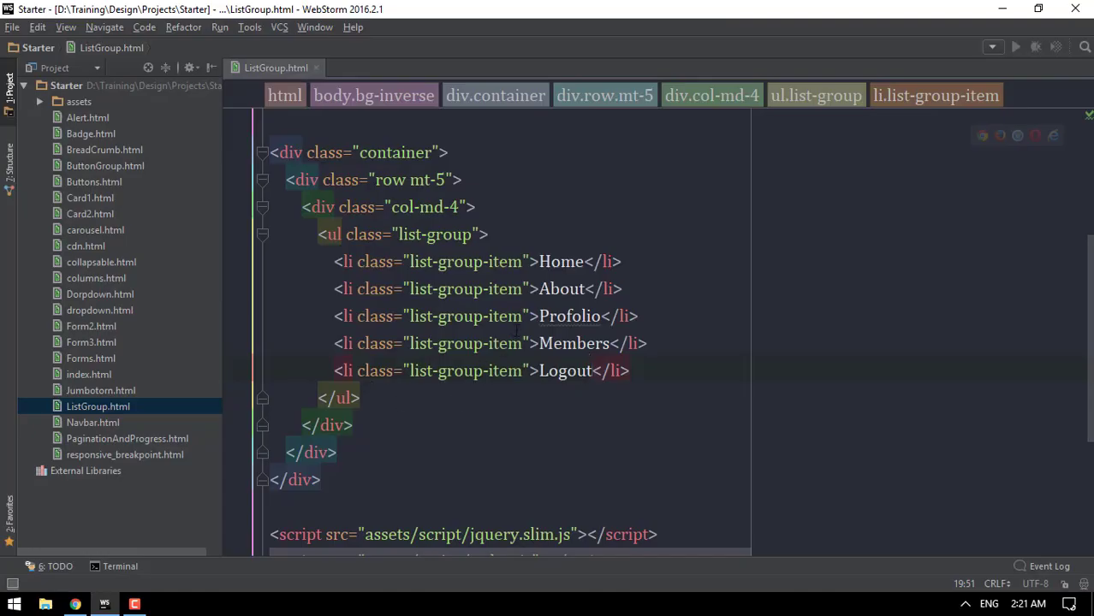
Step: Try Profolio as active, then disabled, previewing each, before leaving all five items plain
type("act")
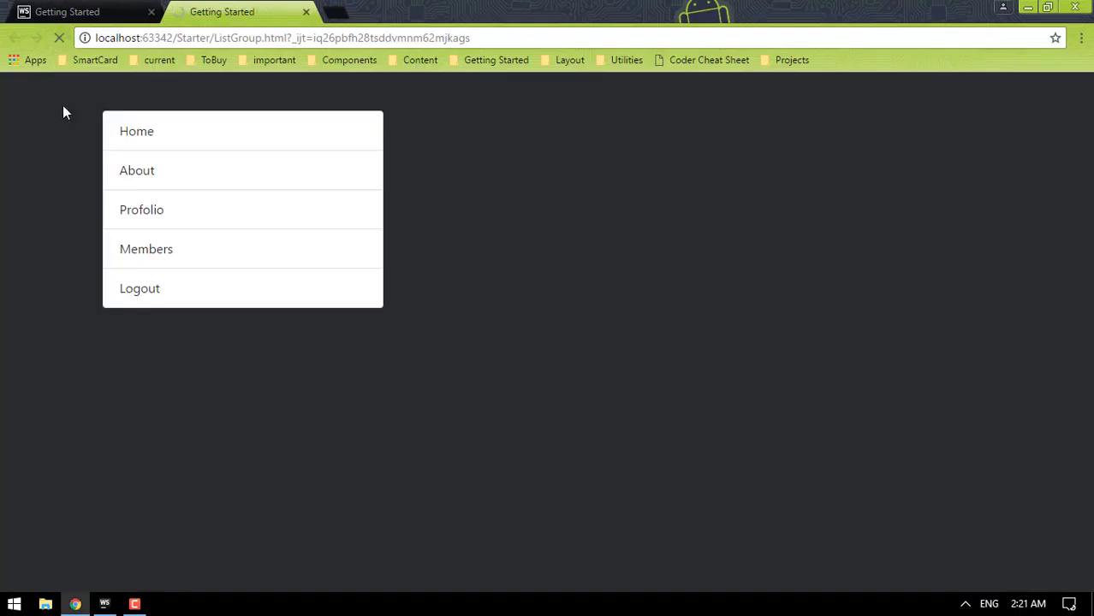
left_click(140, 209)
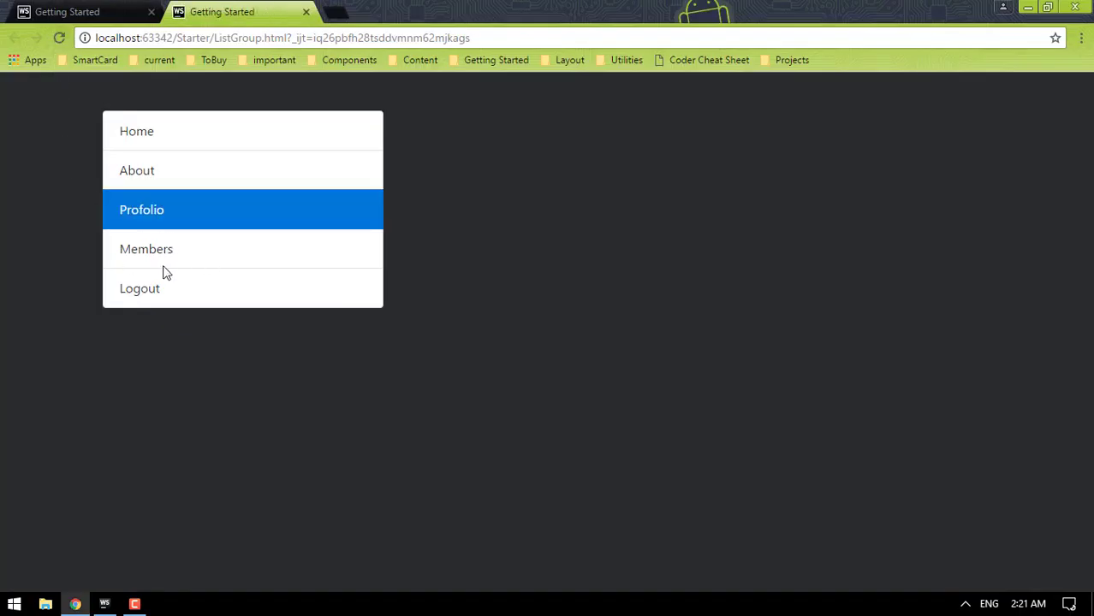
left_click(104, 604)
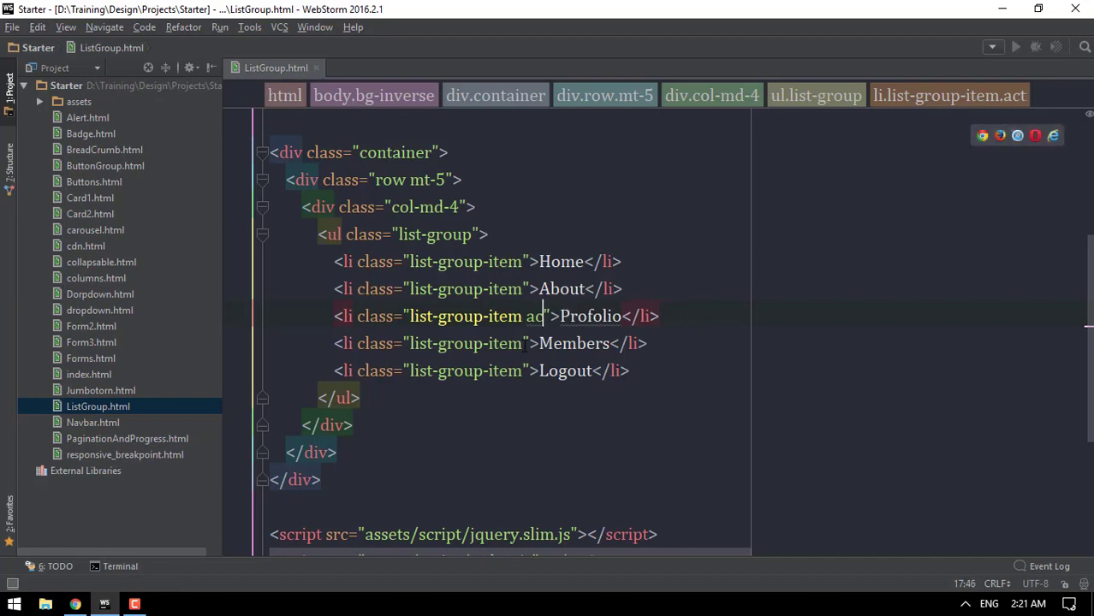
type("disabled")
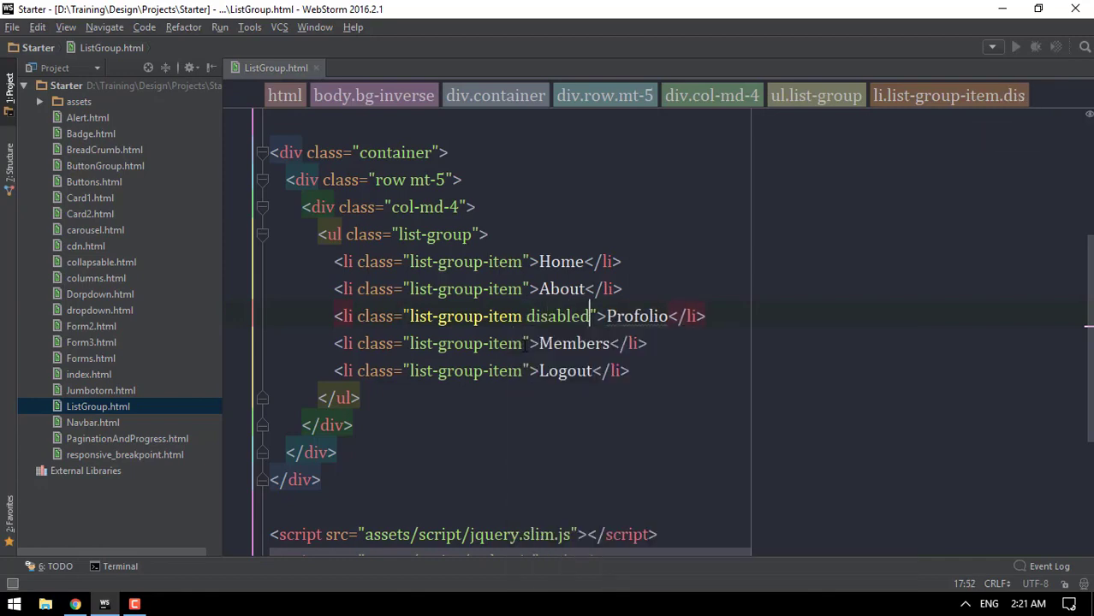
left_click(75, 603)
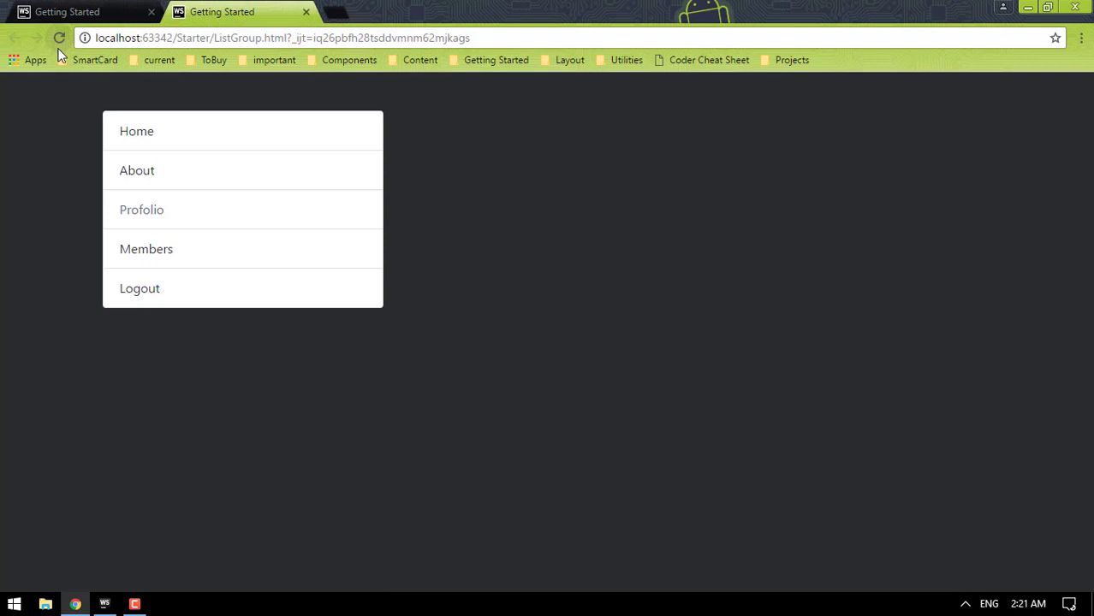
mouse_move(339, 380)
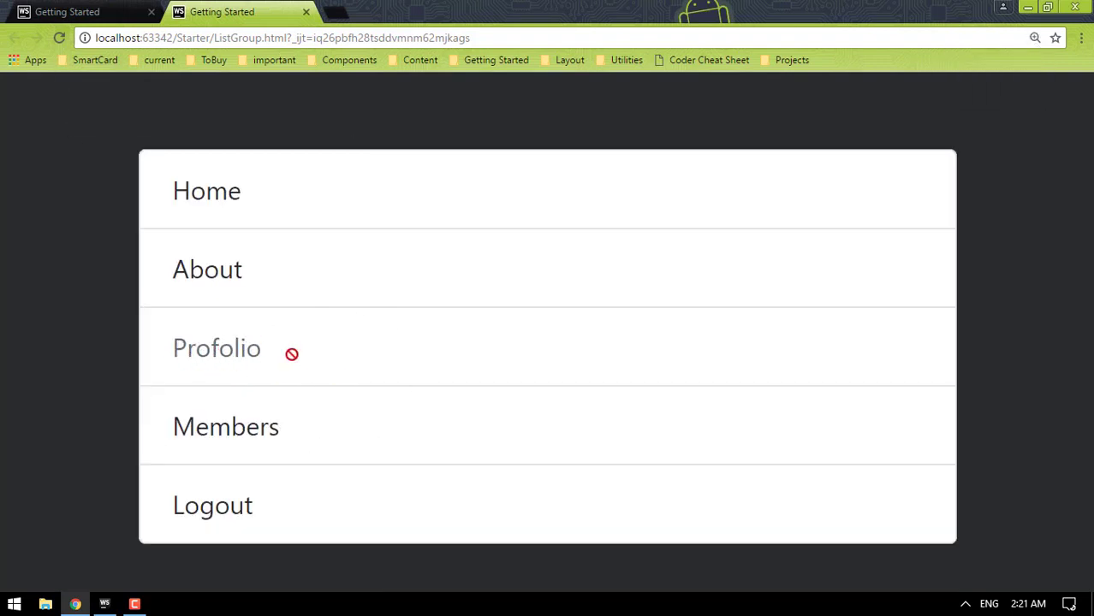
mouse_move(215, 349)
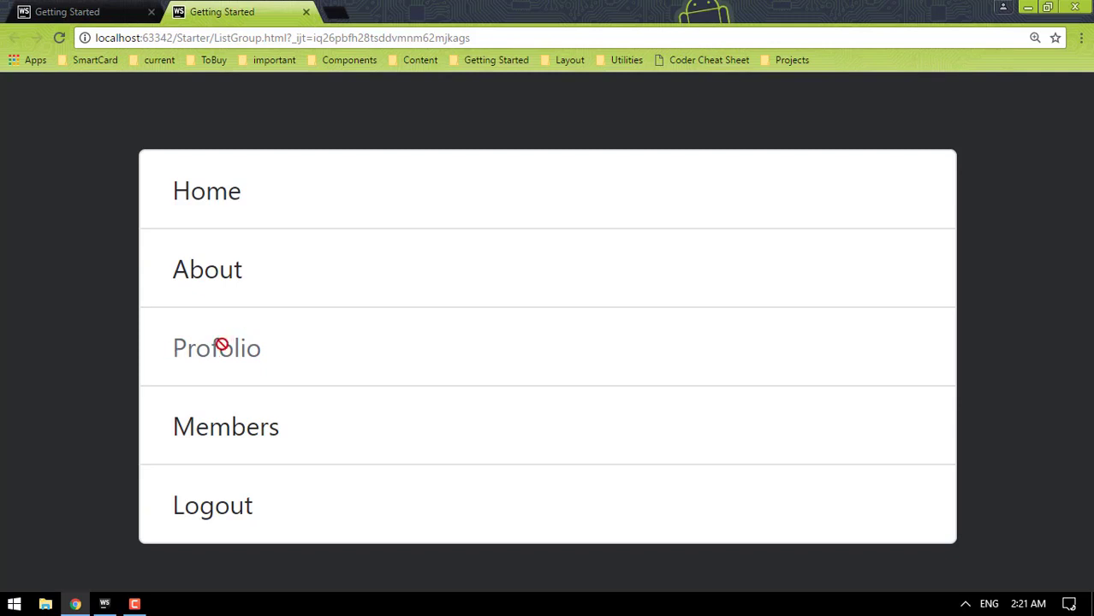
mouse_move(253, 351)
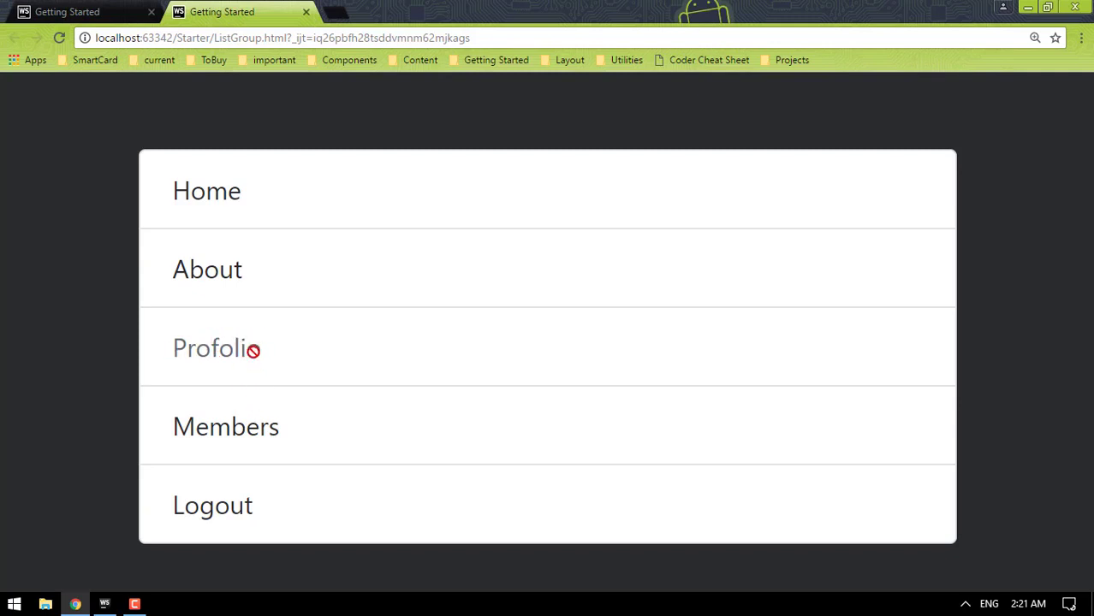
left_click(105, 605)
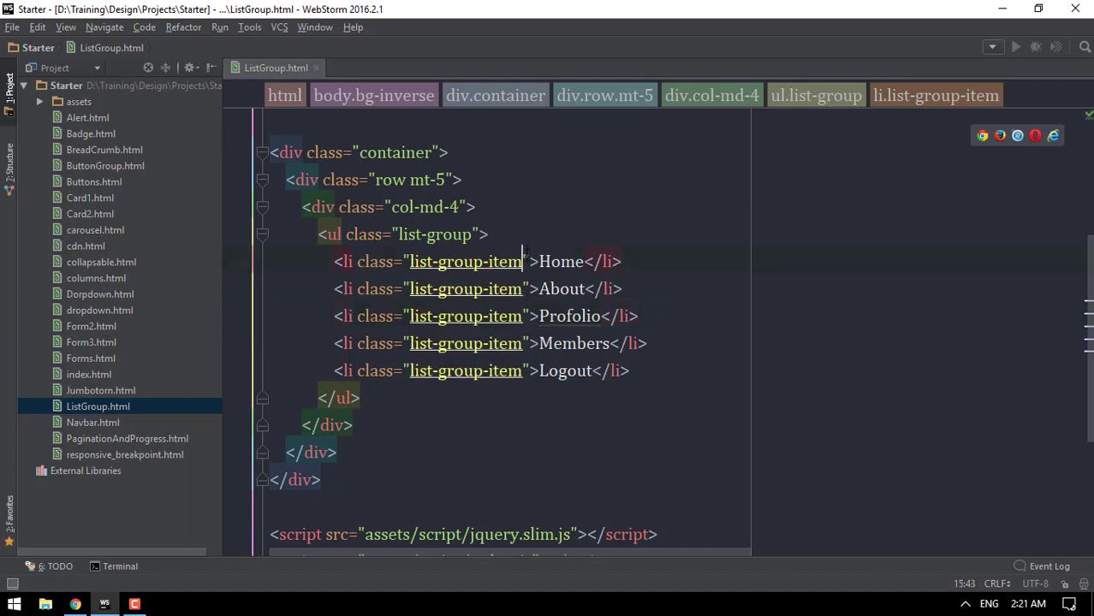
Step: Give Home the list-group-item-success class and preview the green item
type("list-gro")
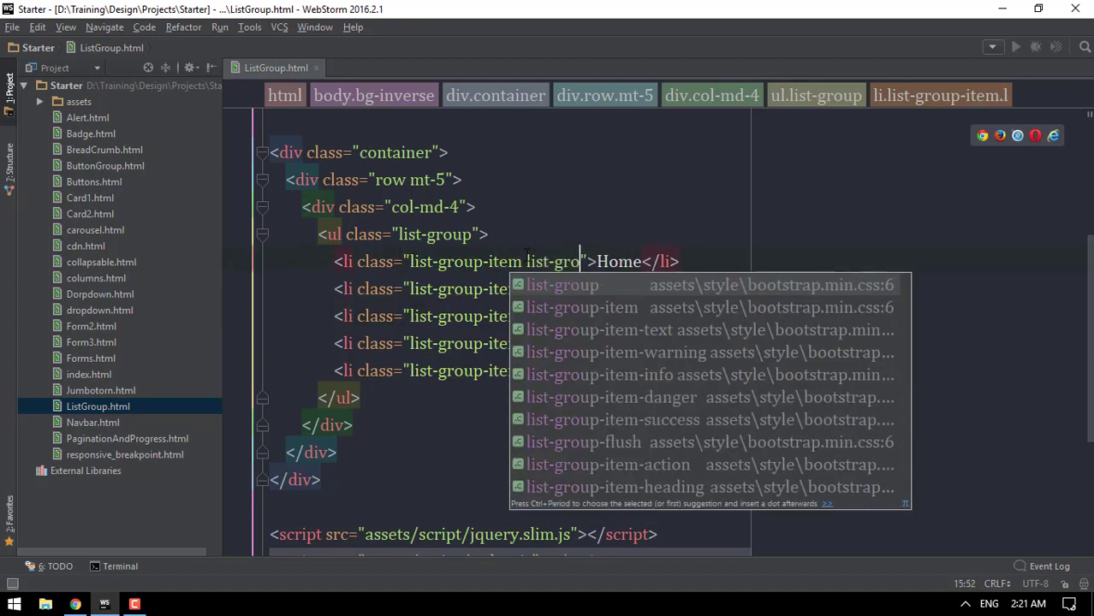
type("list-group-item-")
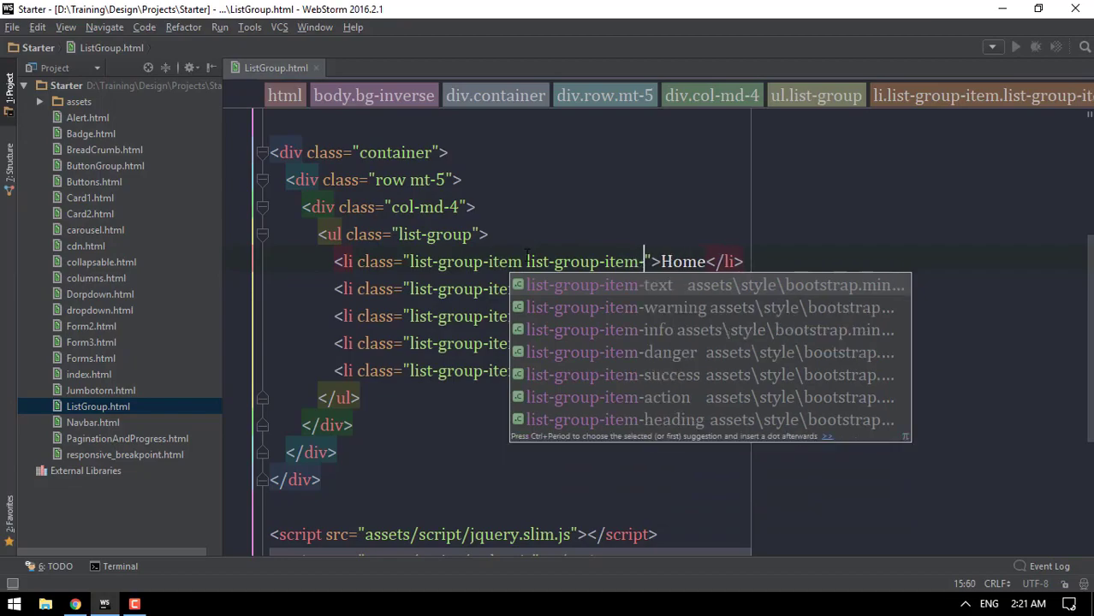
left_click(75, 604)
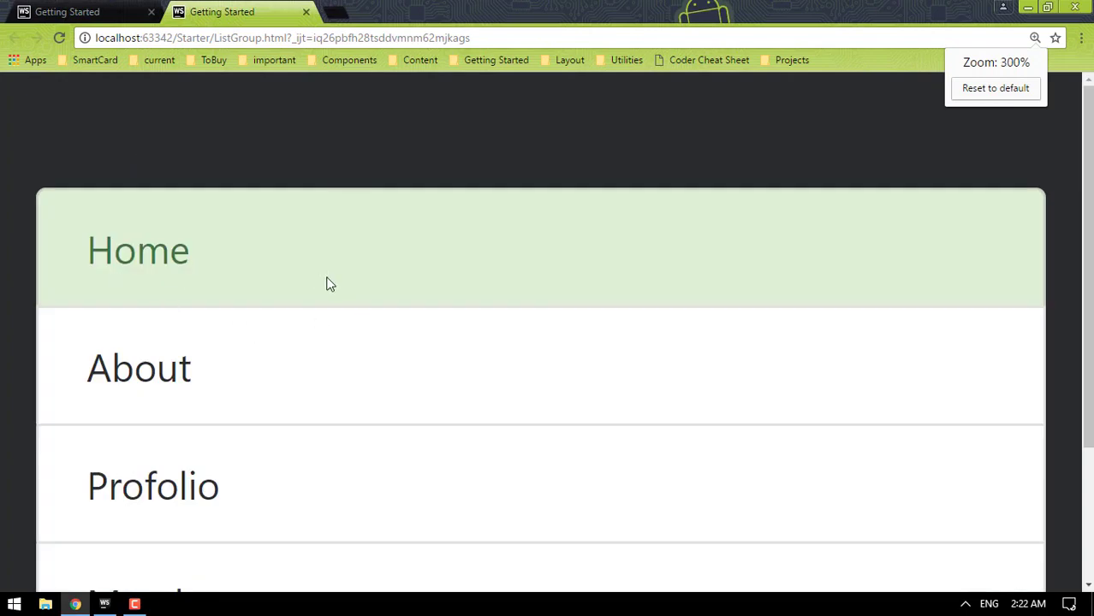
left_click(104, 604)
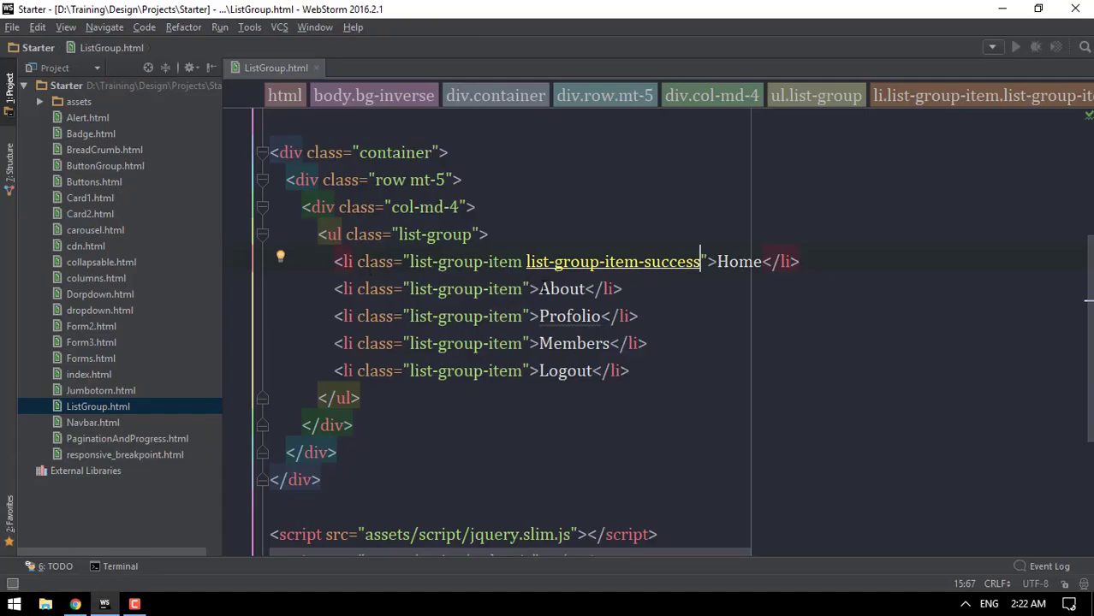
Step: Give About list-group-item-warning and Profolio list-group-item-info, shown yellow and blue
type("lis")
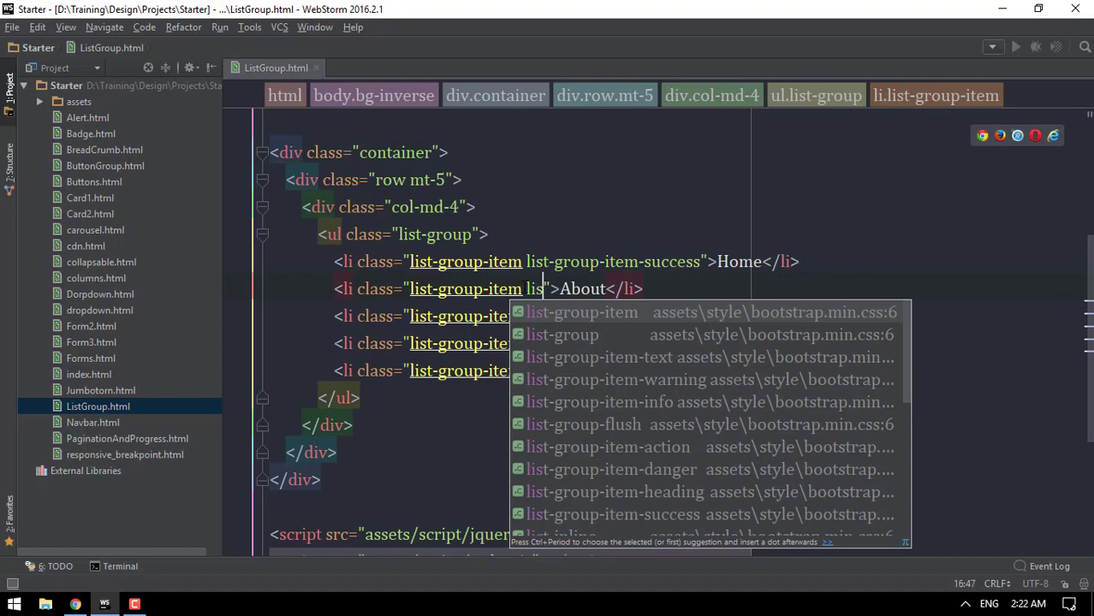
type("list-group-")
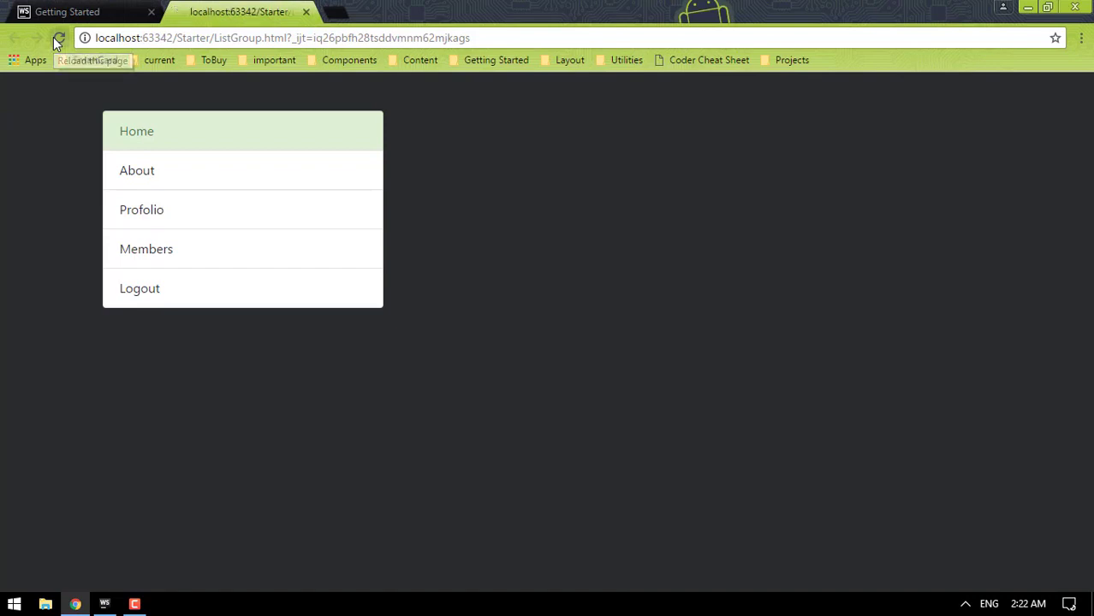
left_click(105, 605)
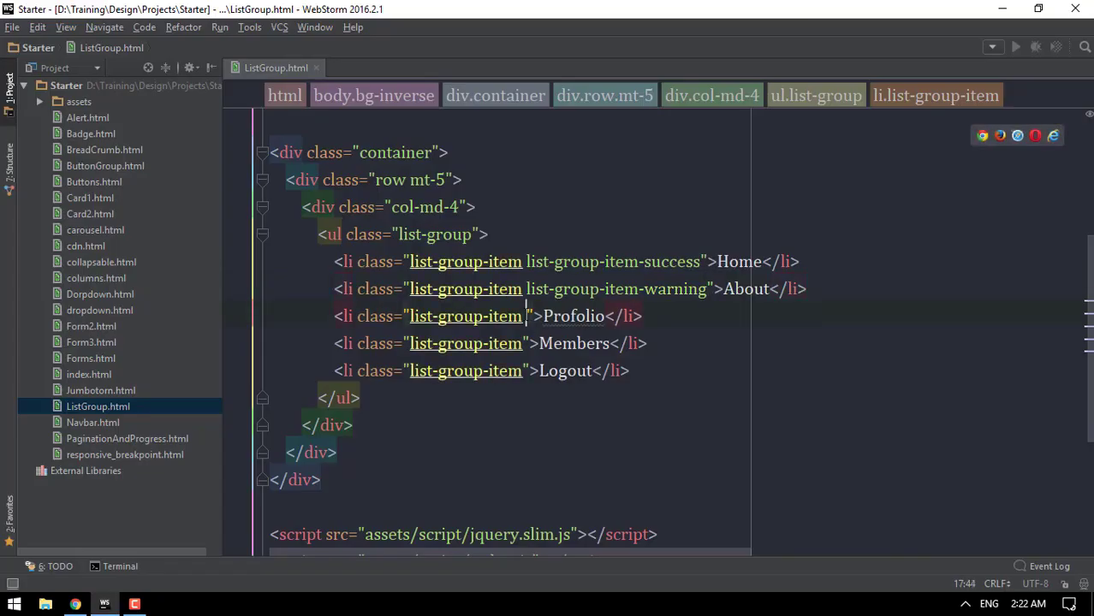
type("list-group")
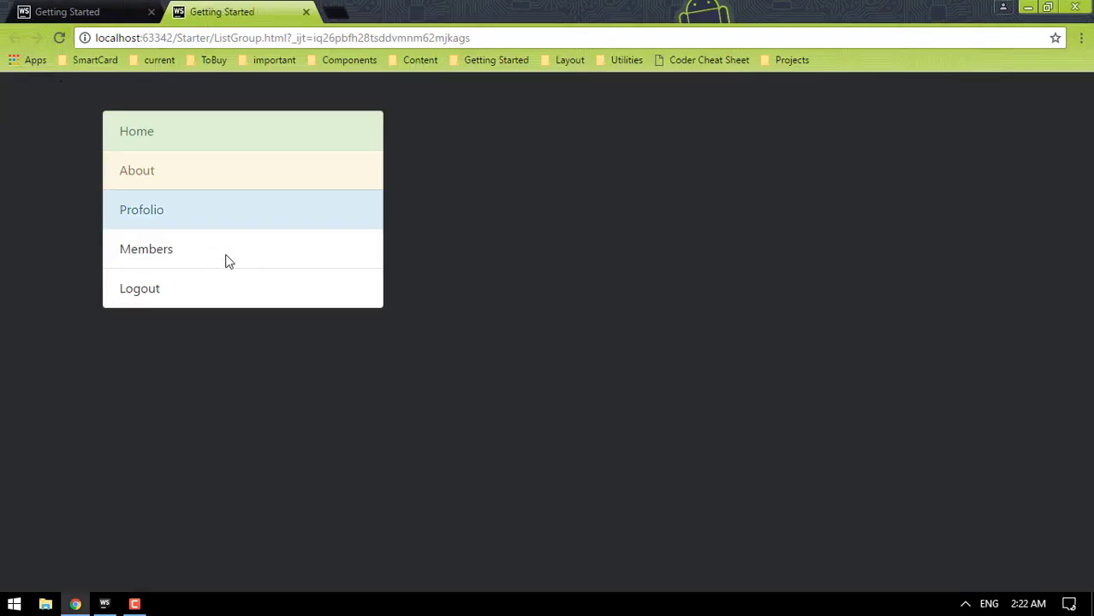
left_click(105, 604)
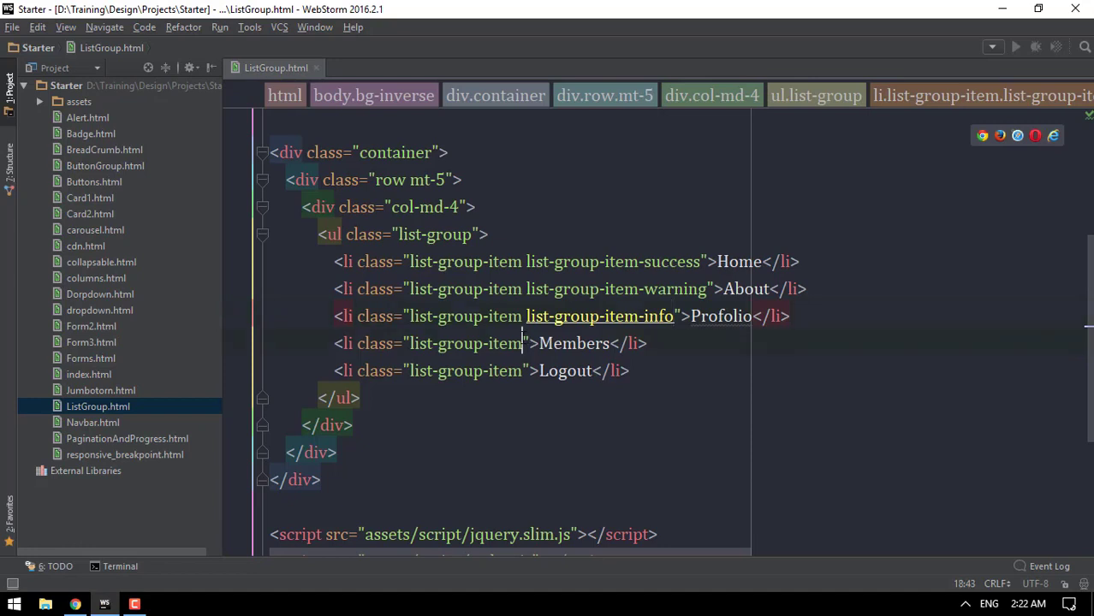
Step: Give Members the list-group-item-danger class and preview it in red
type("list-group-item")
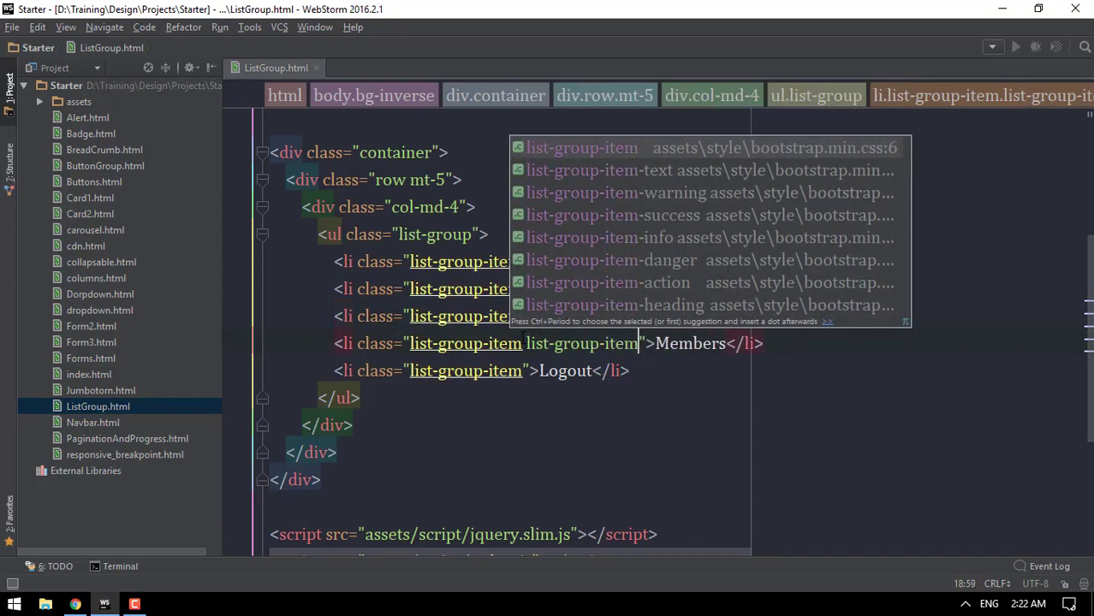
type("-d")
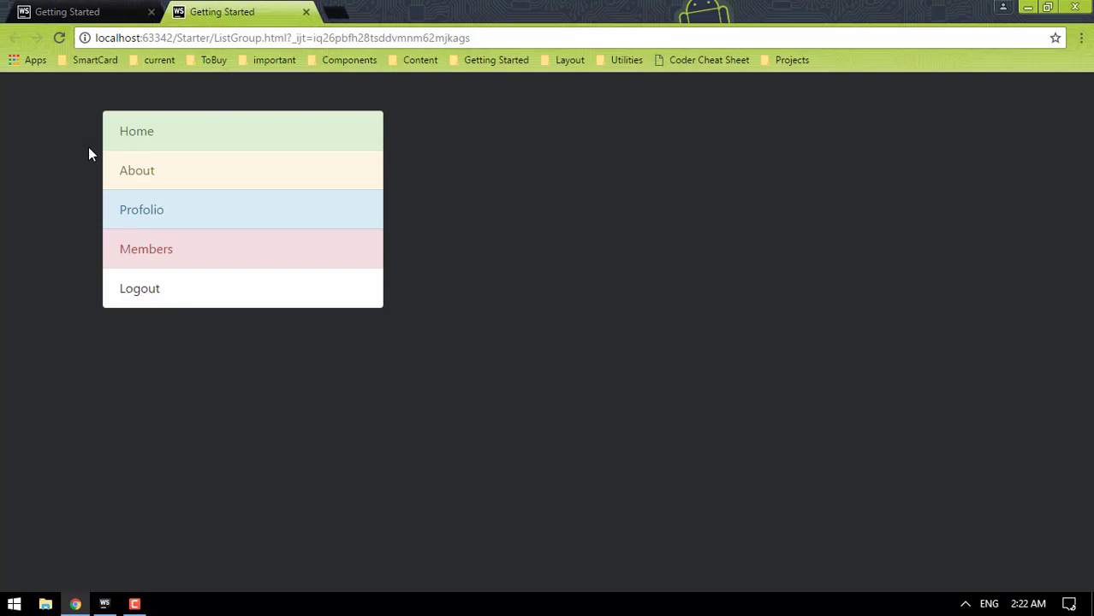
left_click(104, 604)
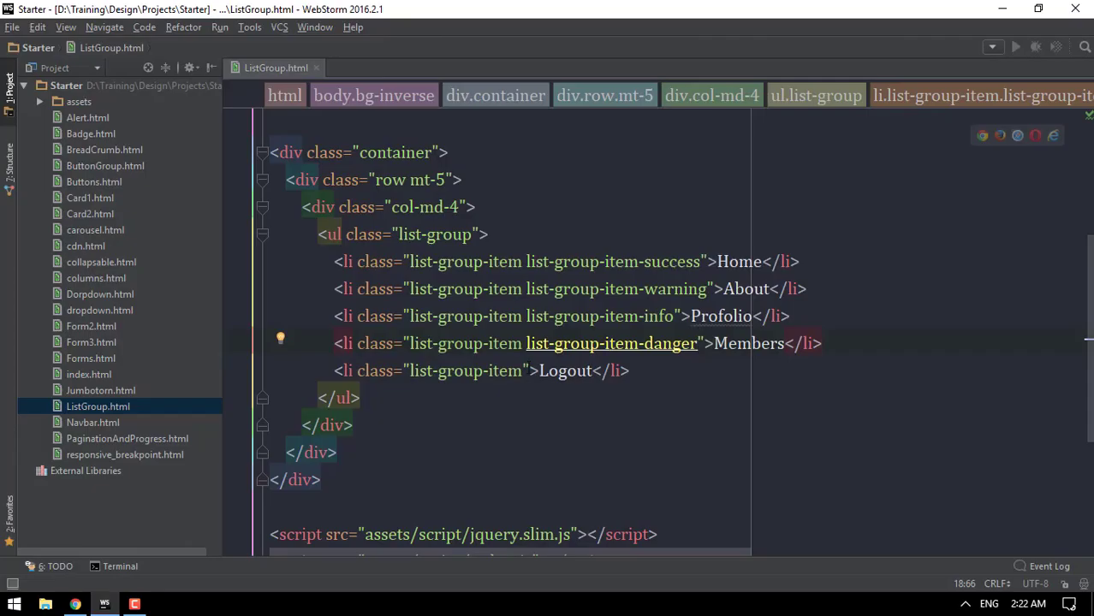
Step: Give Logout list-group-item-warning in place of heading, previewing it in yellow
left_click(527, 369)
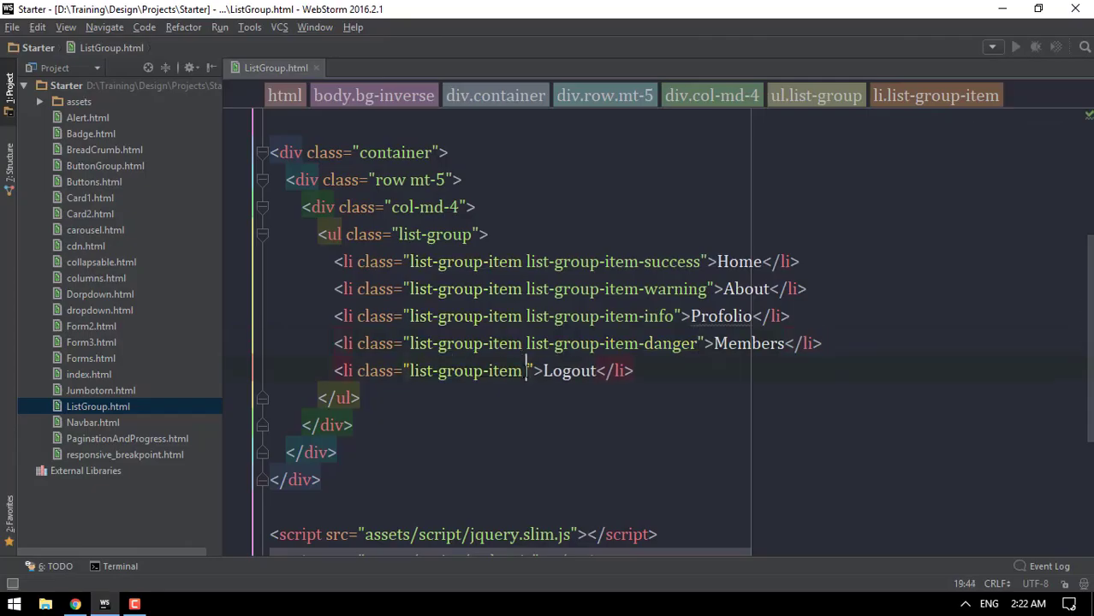
type("list-group-item-heading")
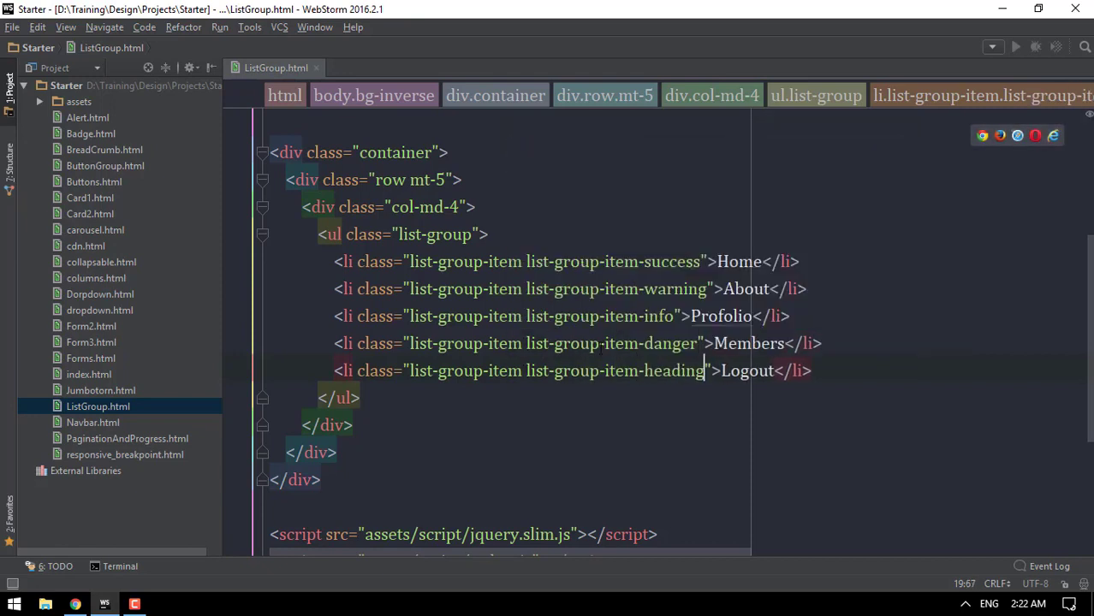
left_click(76, 602)
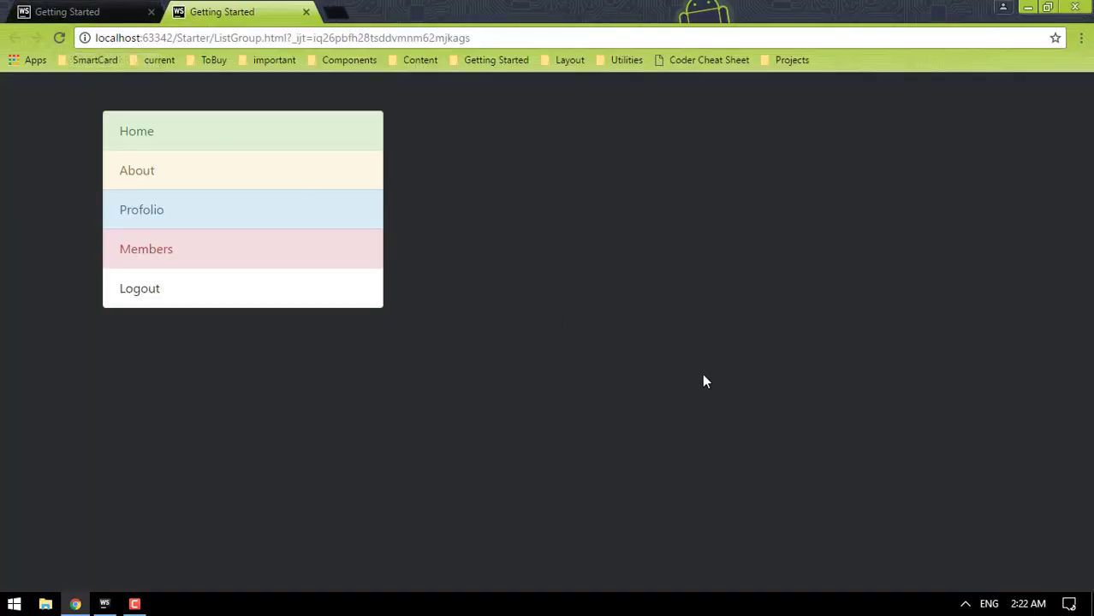
left_click(104, 602)
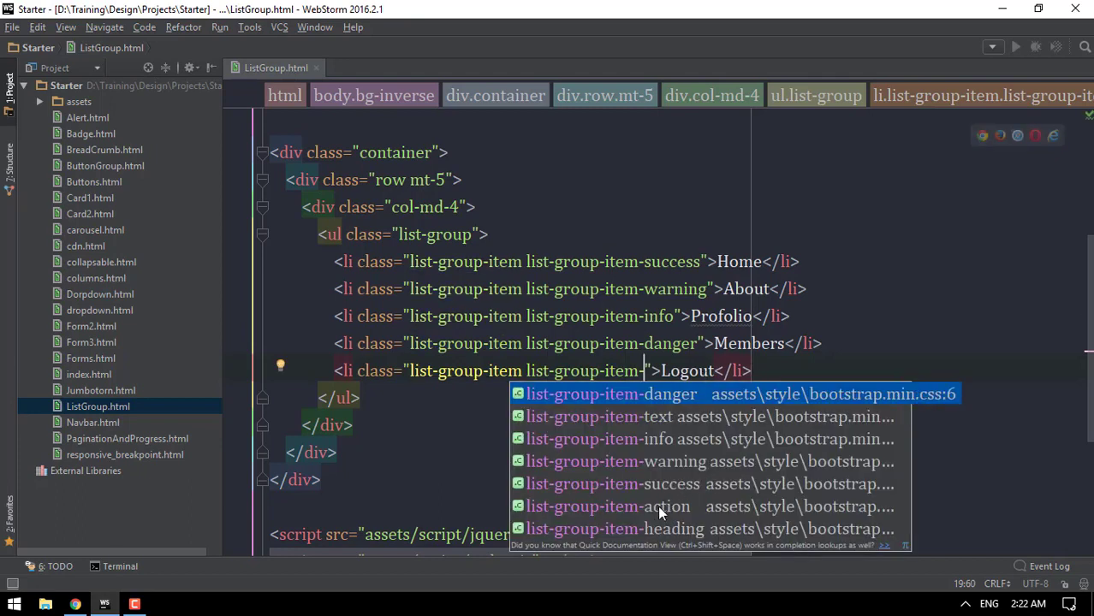
mouse_move(678, 482)
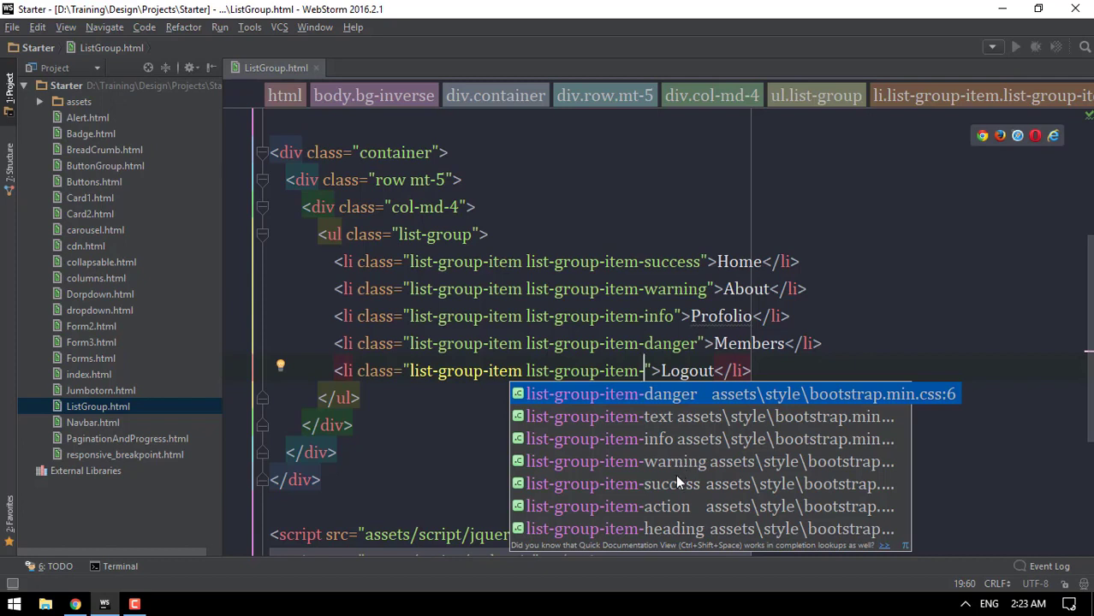
mouse_move(677, 493)
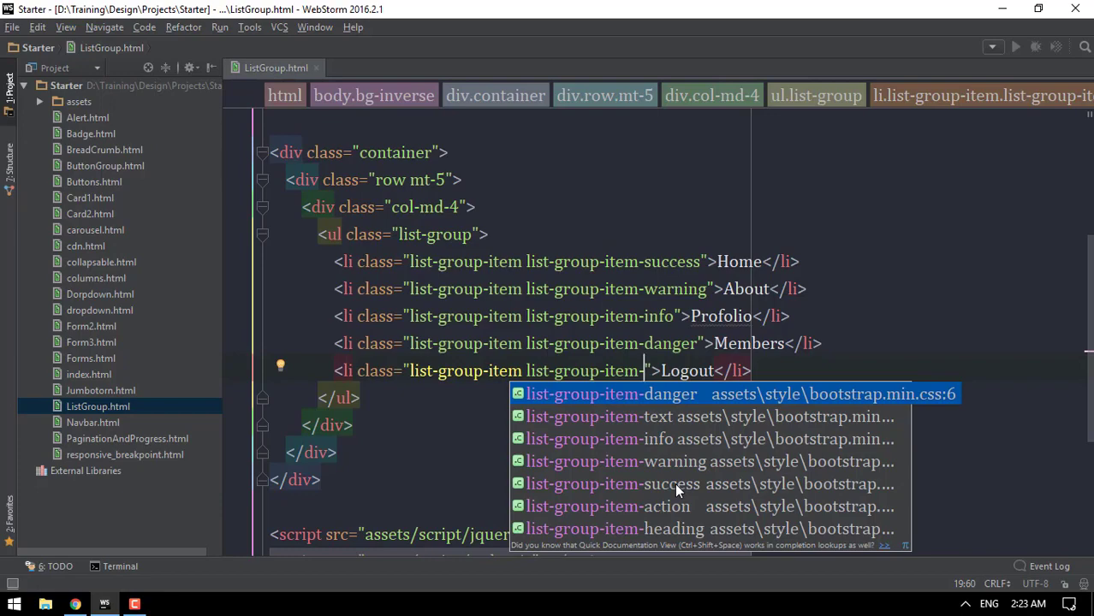
left_click(75, 603)
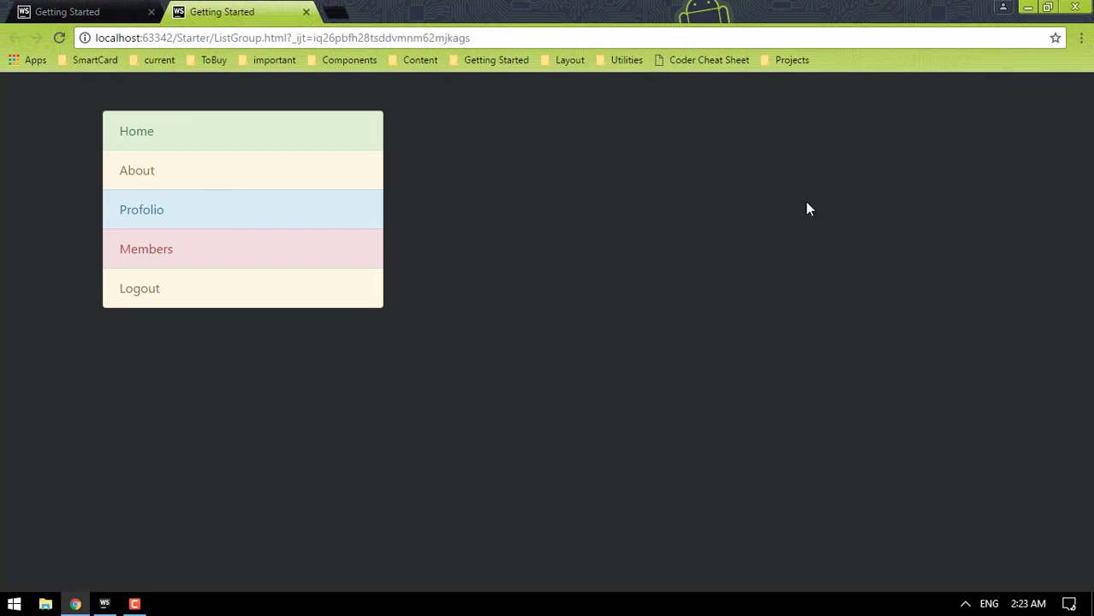
mouse_move(387, 284)
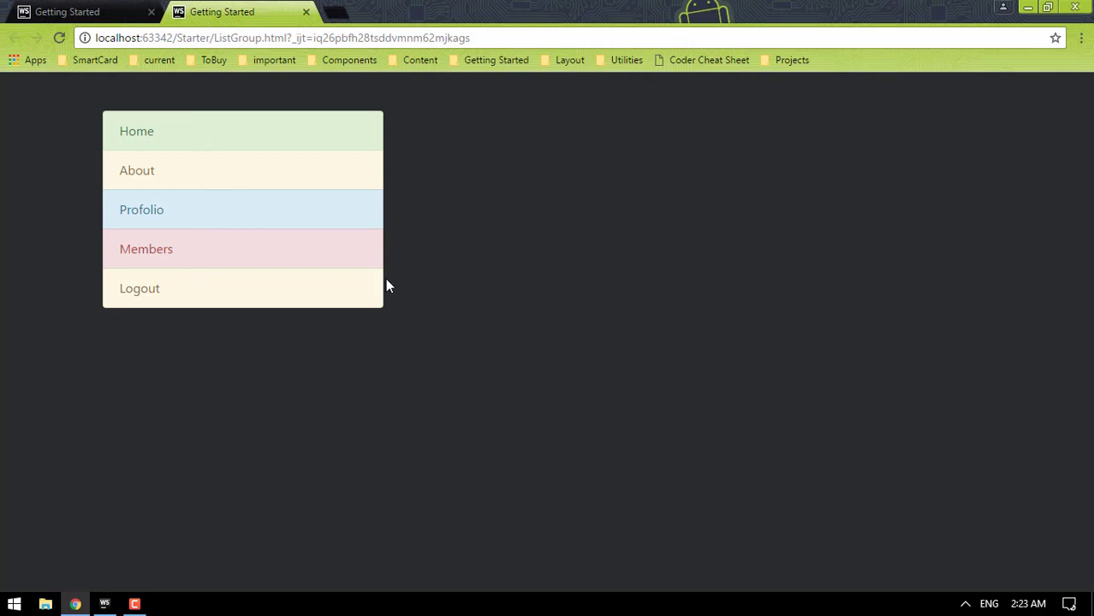
mouse_move(334, 267)
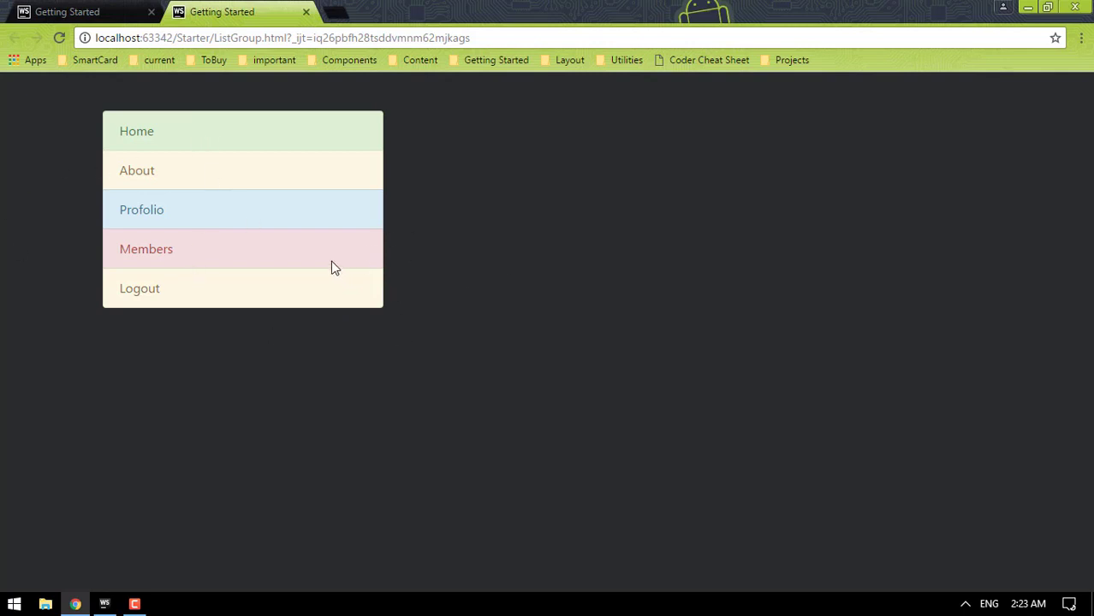
mouse_move(773, 322)
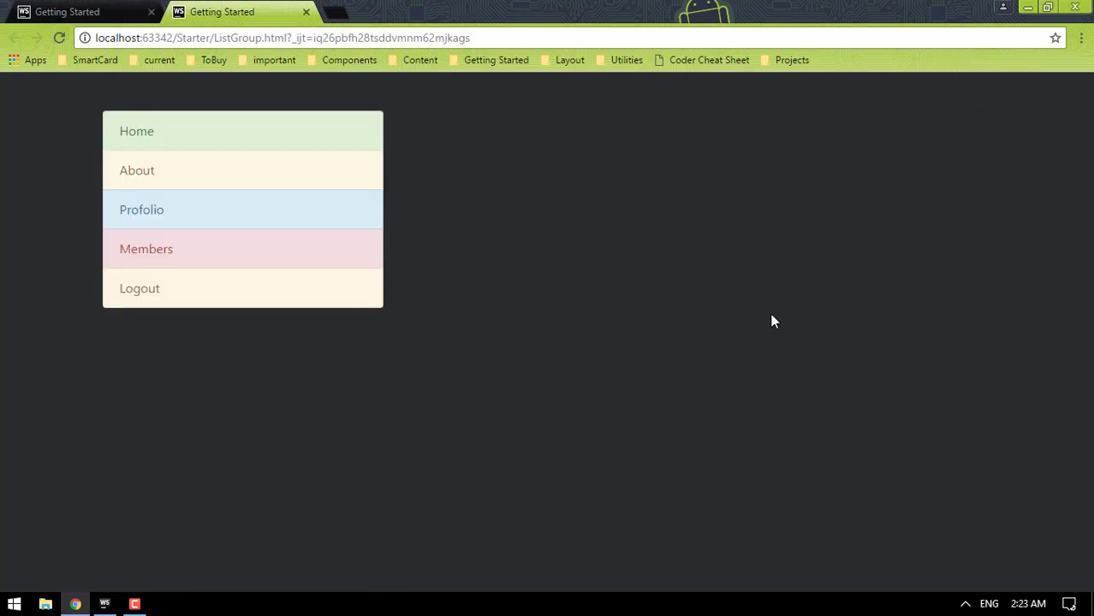
left_click(104, 605)
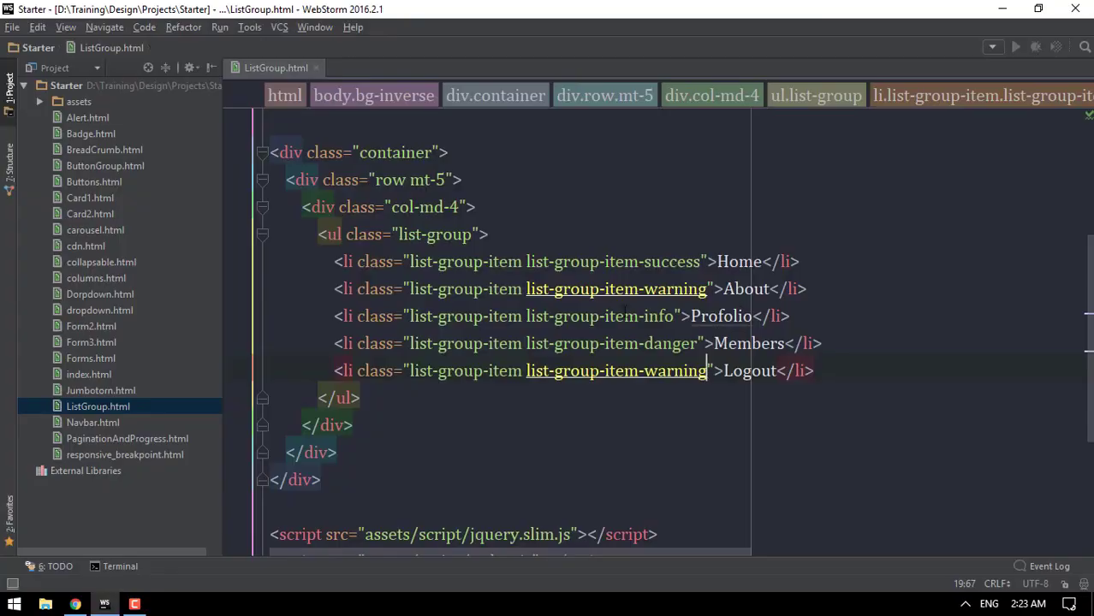
Step: Add a span.badge reading 20 after the About text and preview it
scroll("down", 3)
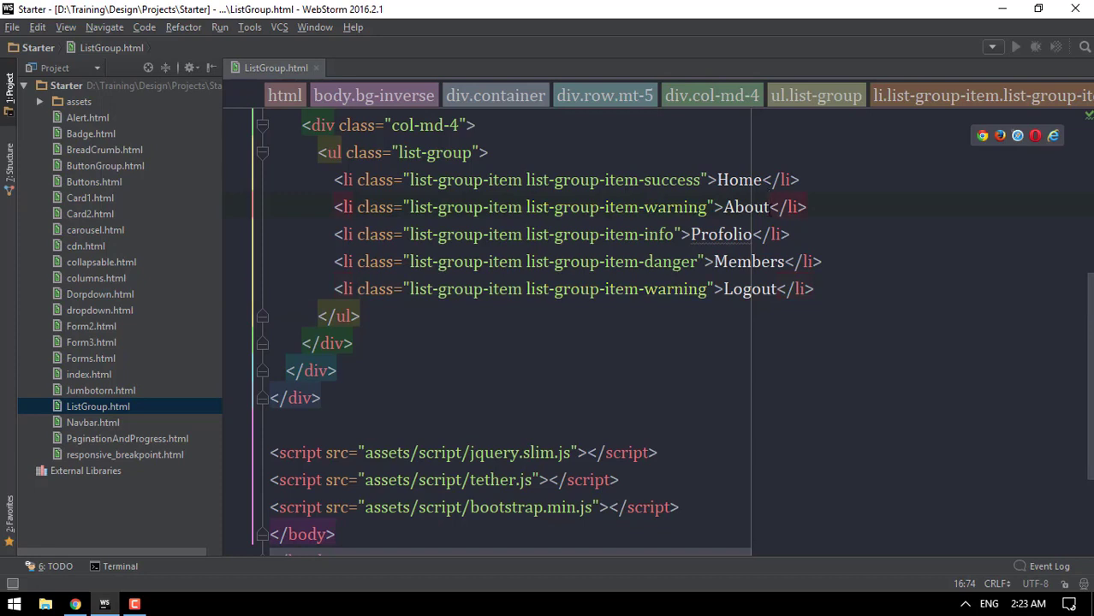
key("Enter")
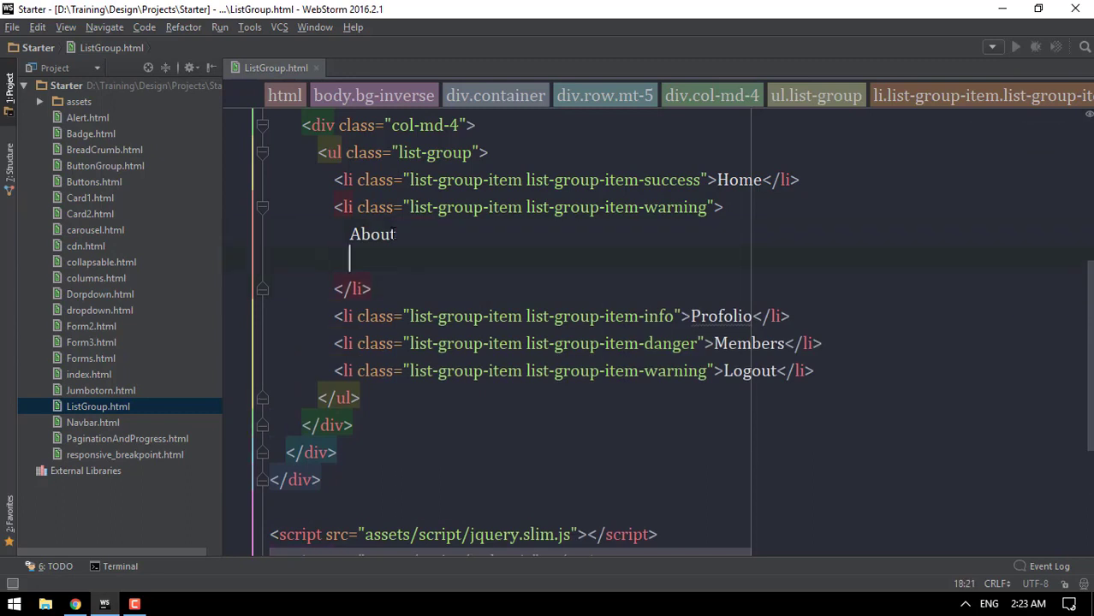
type("span.badg")
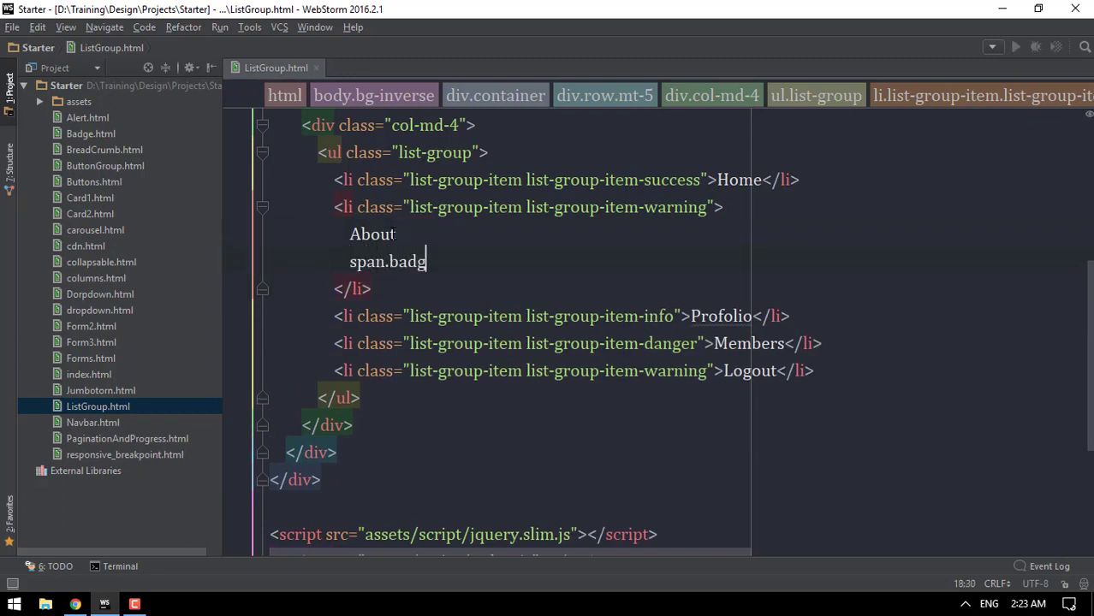
type("e.b")
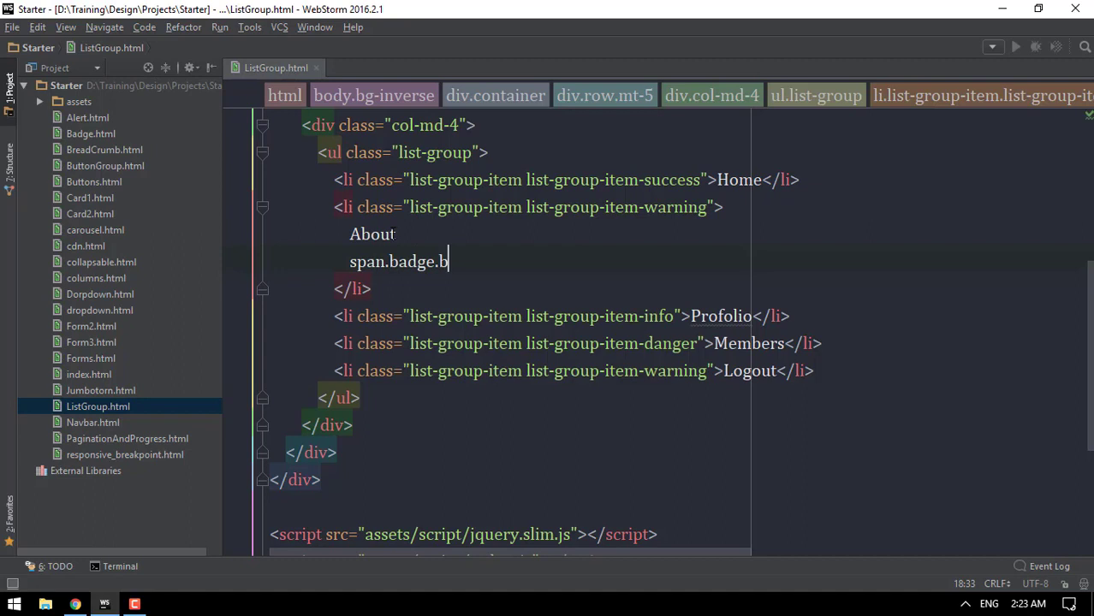
key("Backspace")
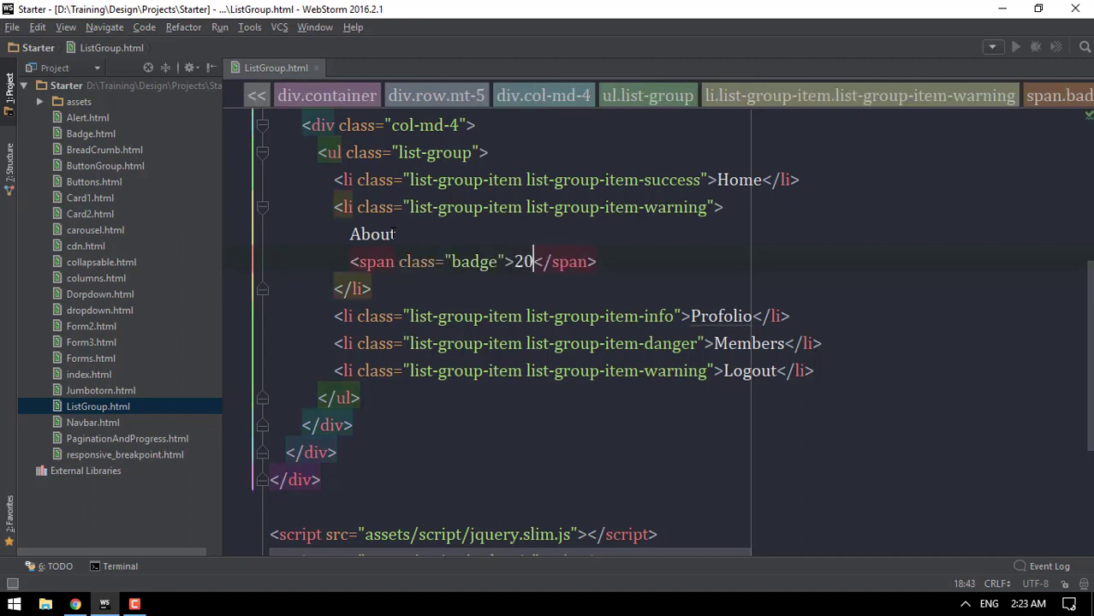
left_click(75, 604)
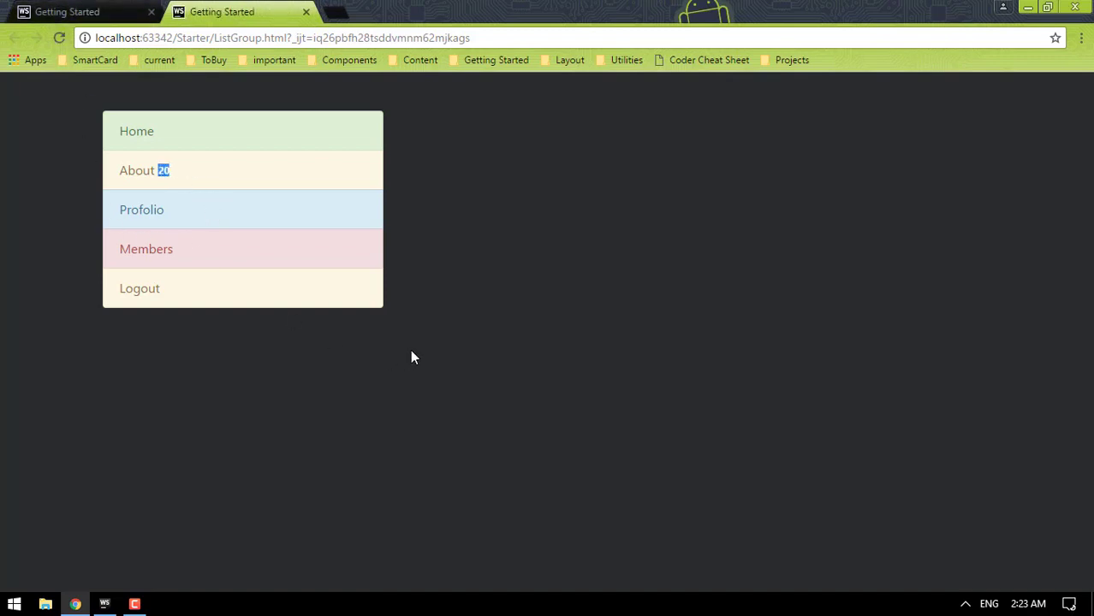
Step: Make the badge red with the badge-danger class and check it in Chrome
left_click(105, 604)
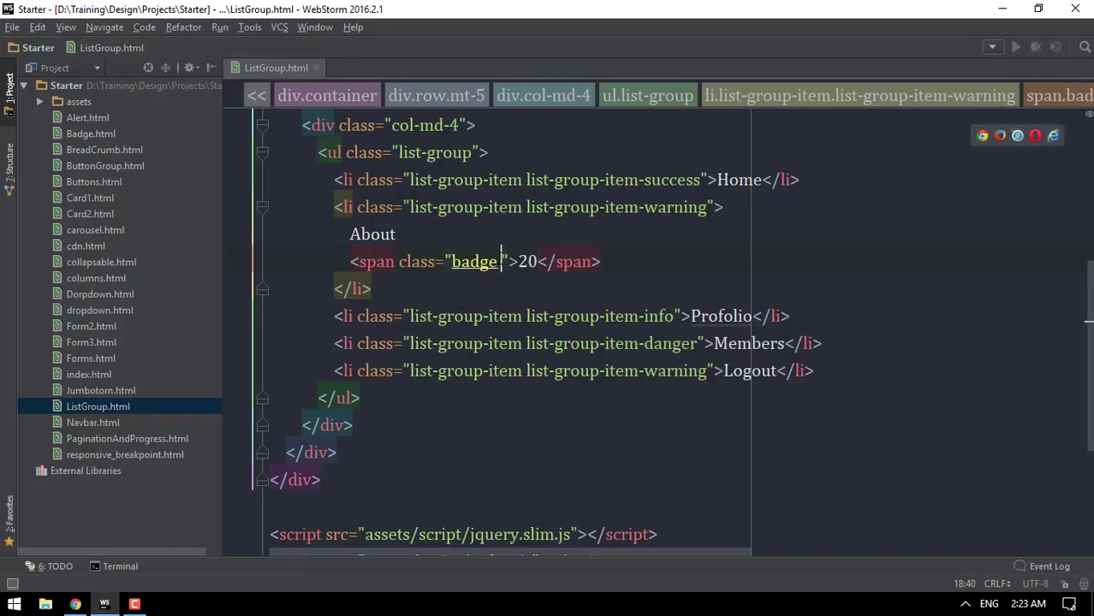
type("badge-danger")
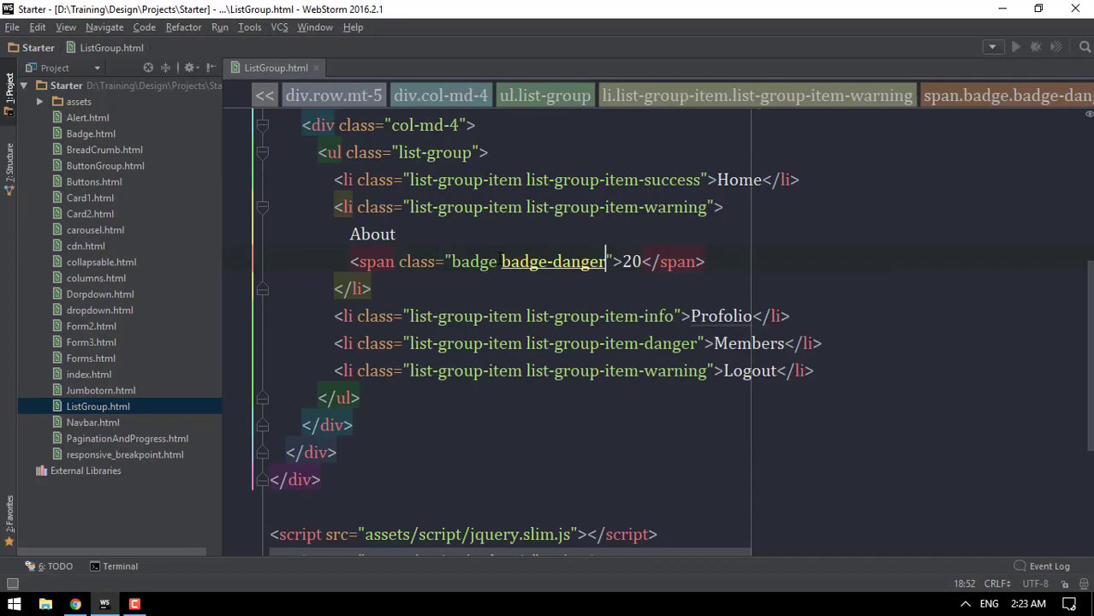
left_click(76, 605)
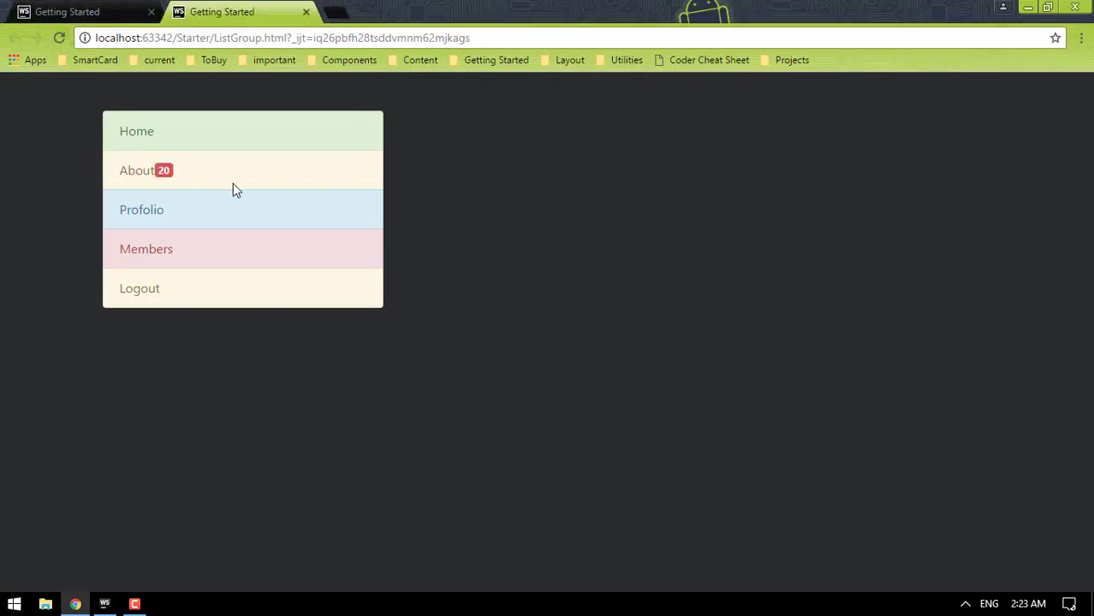
Step: Add justify-content-between to the About item so its 20 badge sits at the far right
left_click(104, 605)
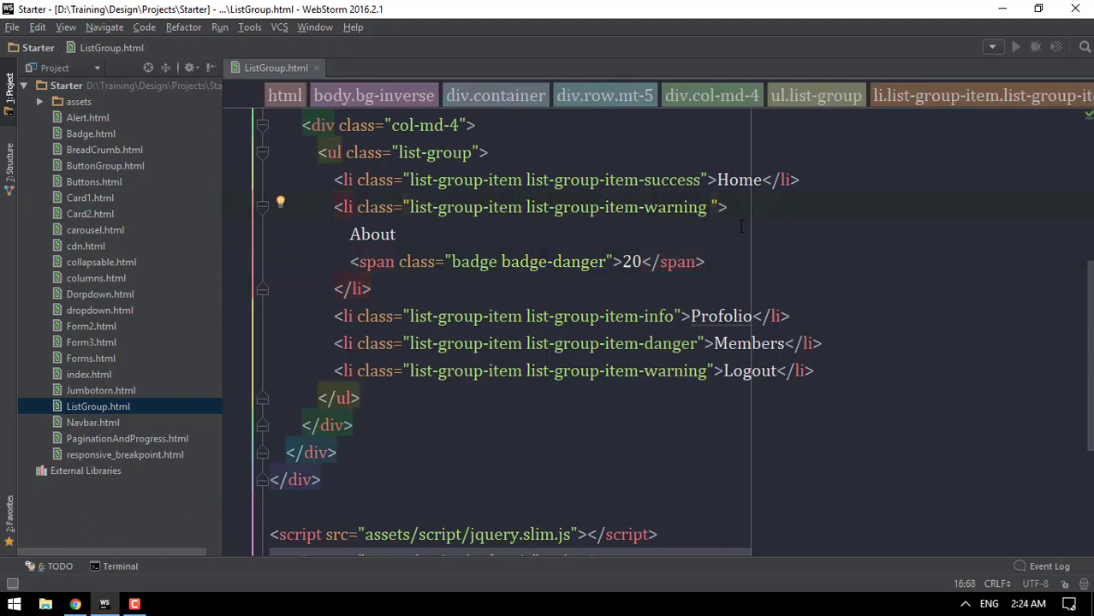
type("justify-content-between")
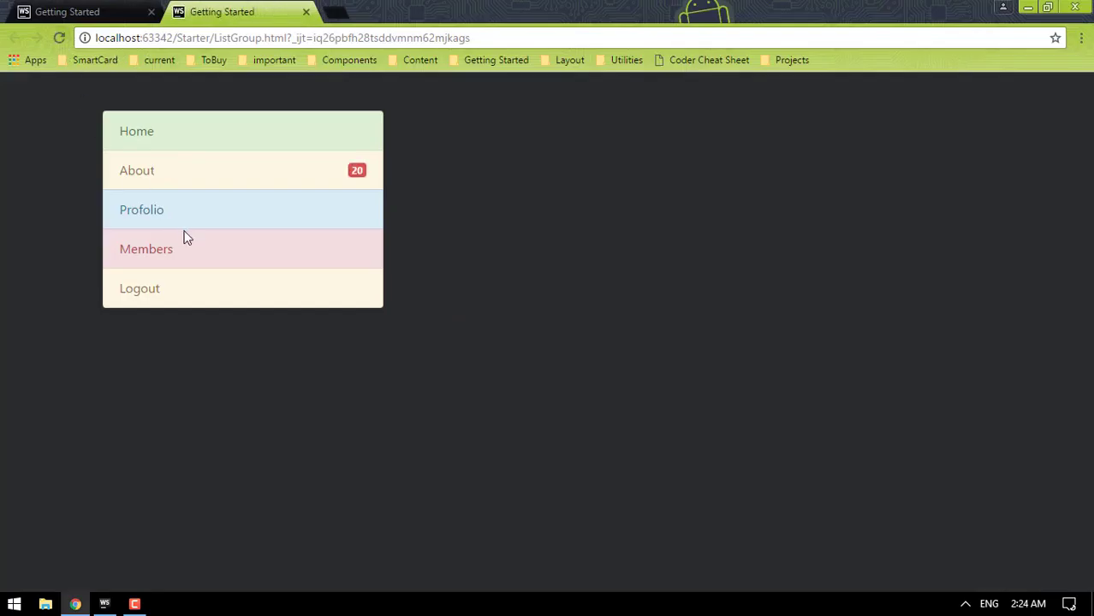
left_click(104, 602)
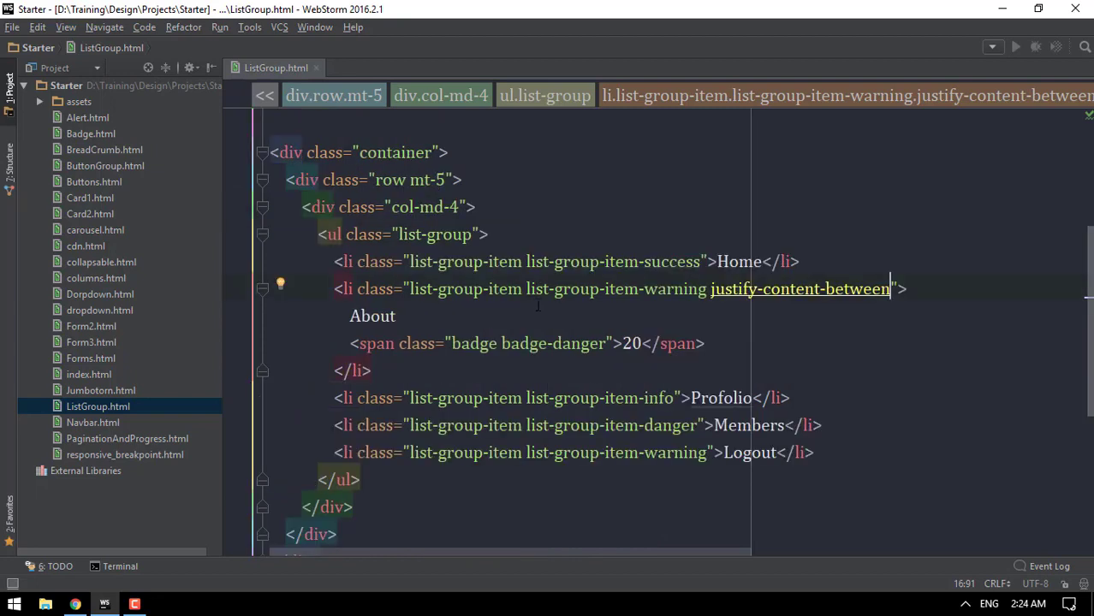
type("list-g")
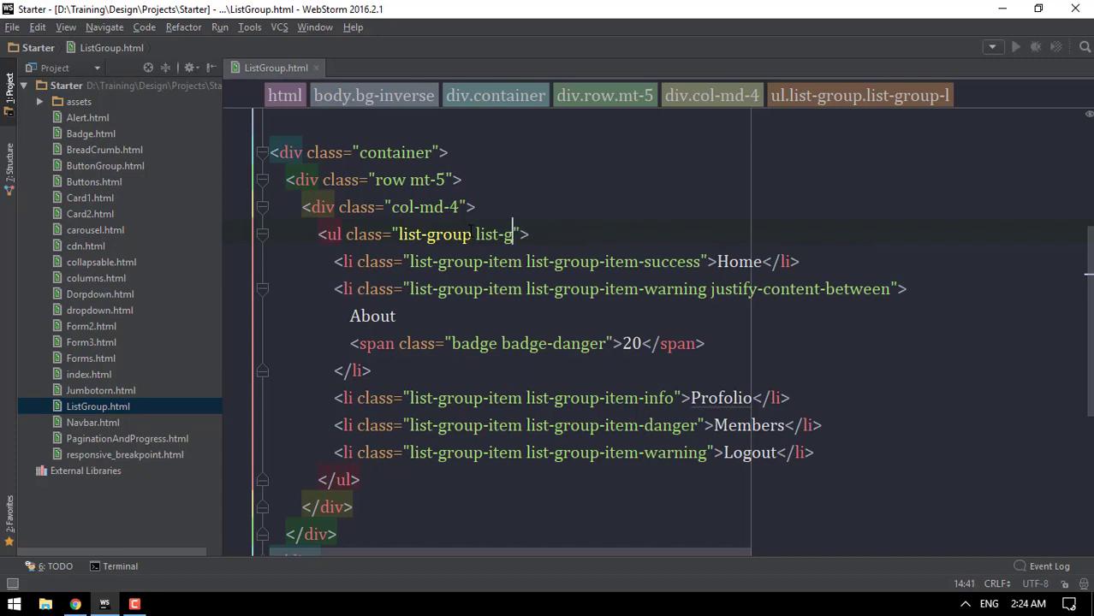
Step: Remove the stray list-g text and add badge-pill to the About item's red 20 badge, checking it in Chrome
key("BackSpace")
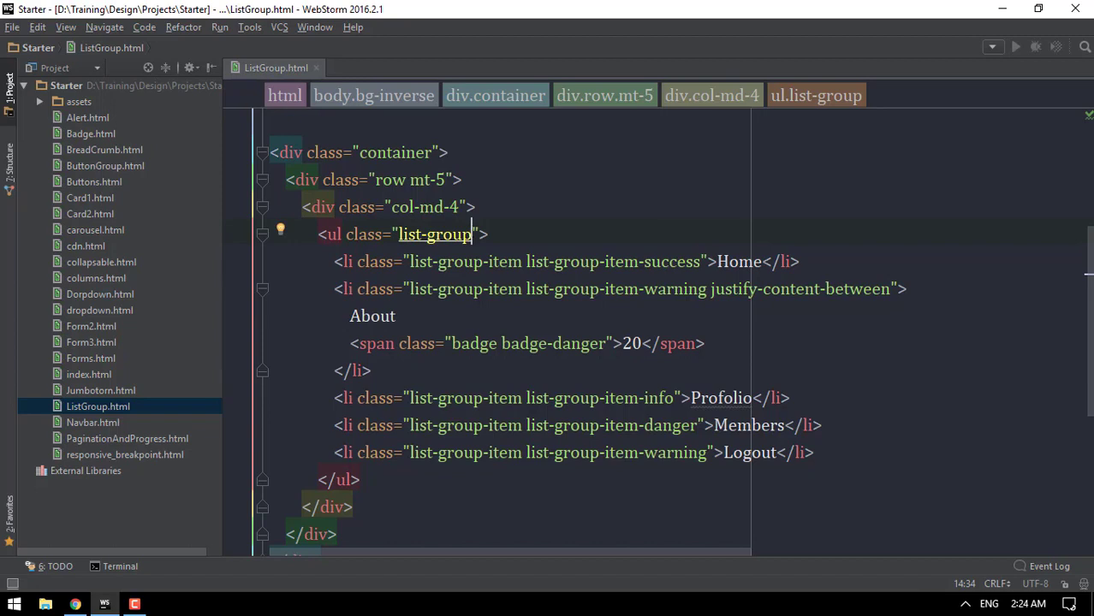
left_click(603, 343)
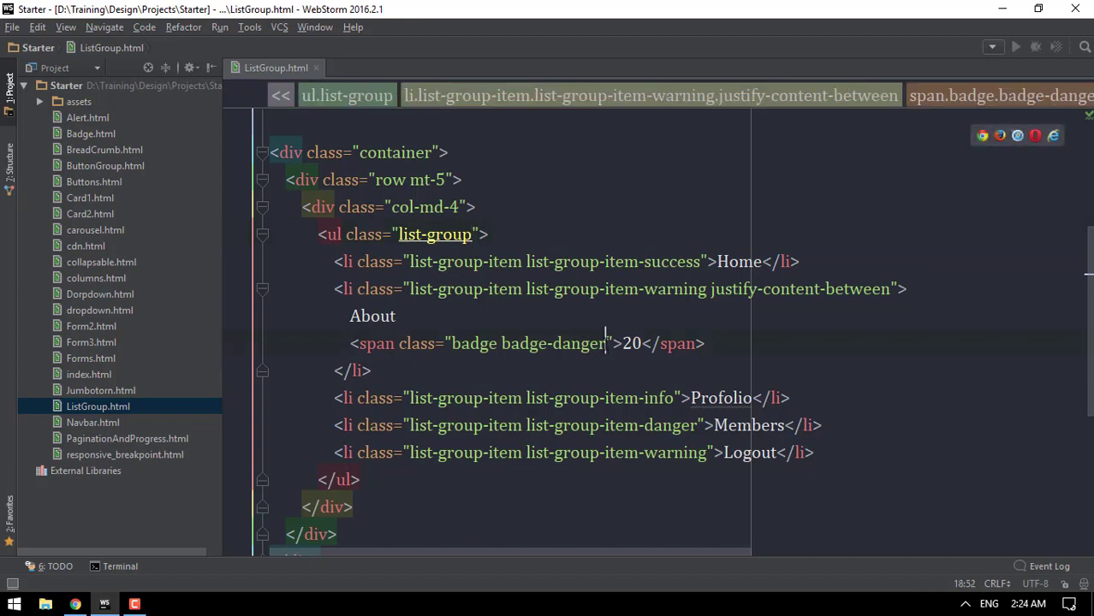
type("badge-pill")
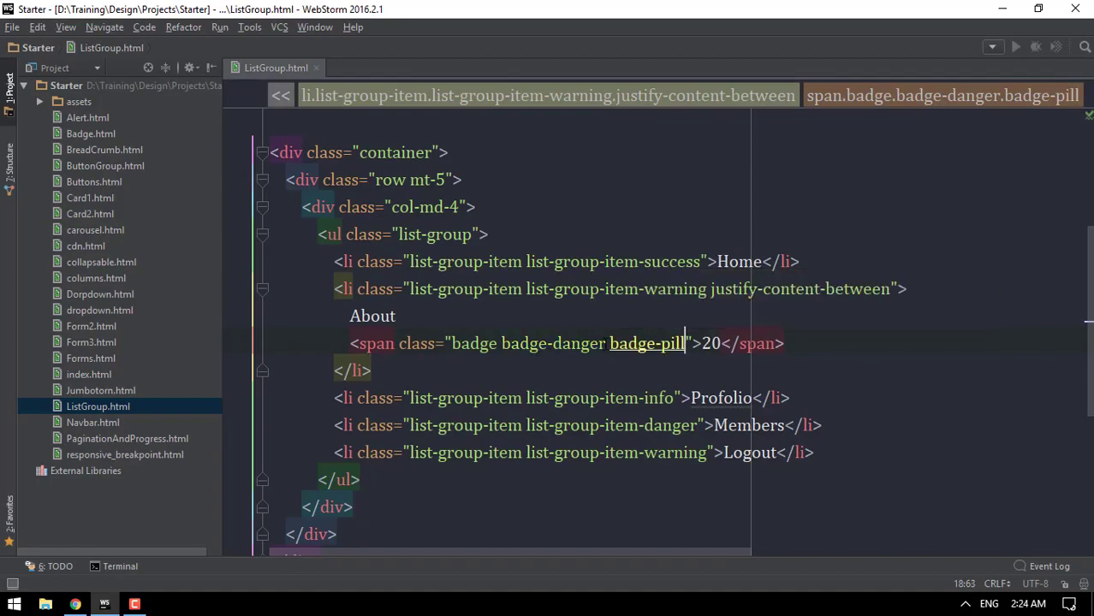
left_click(75, 605)
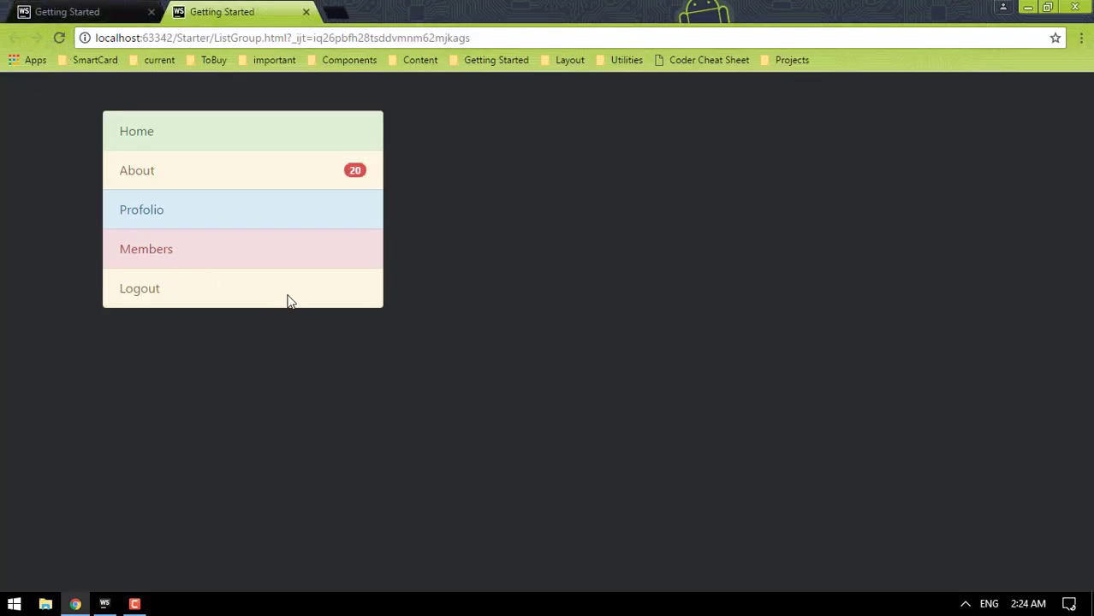
mouse_move(368, 180)
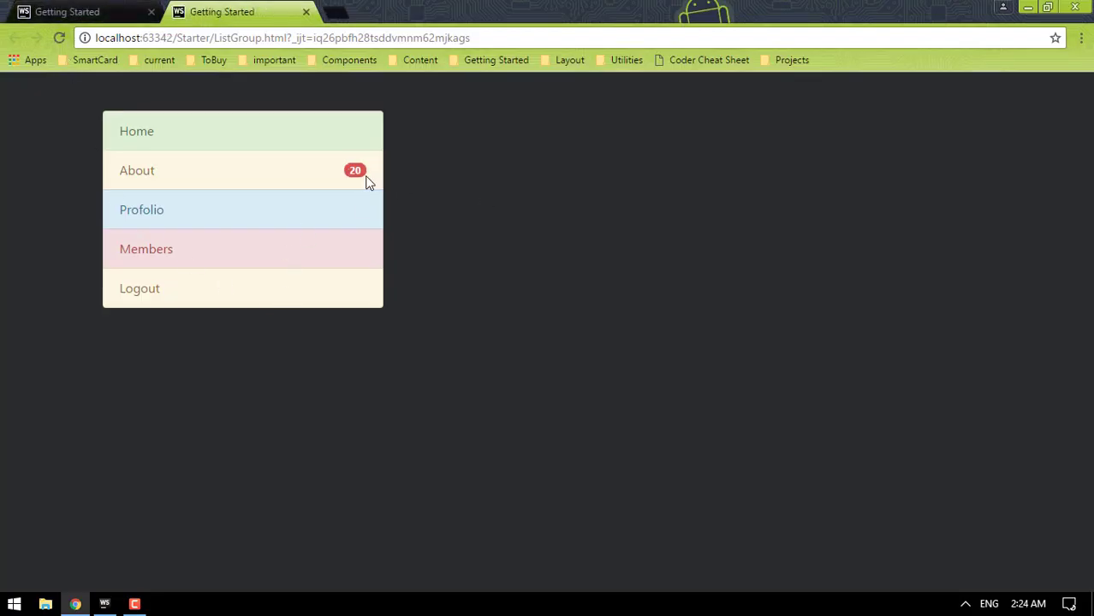
mouse_move(360, 184)
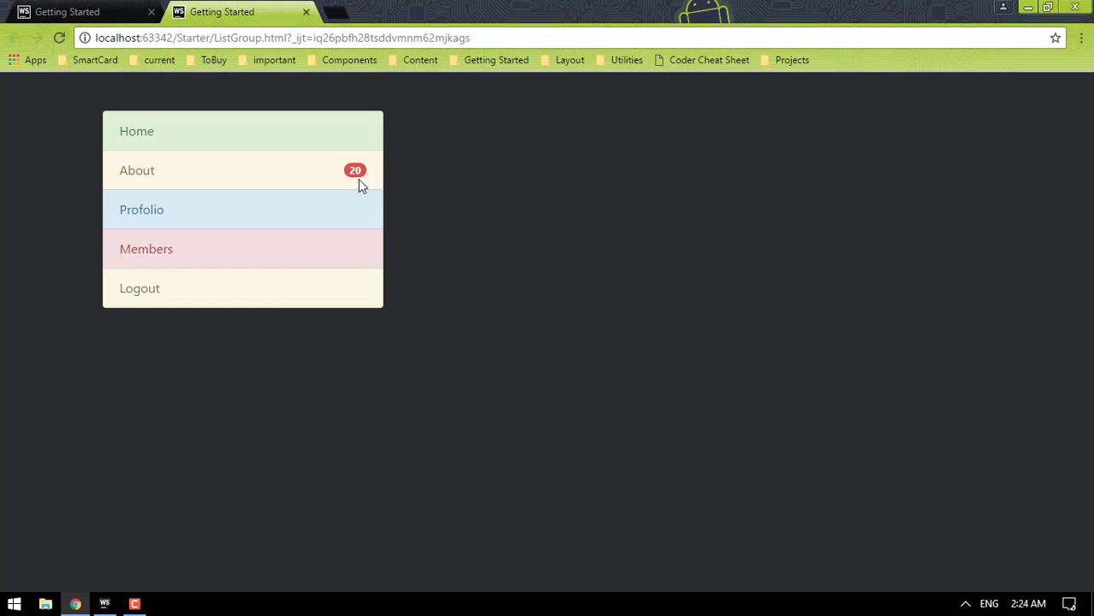
mouse_move(350, 216)
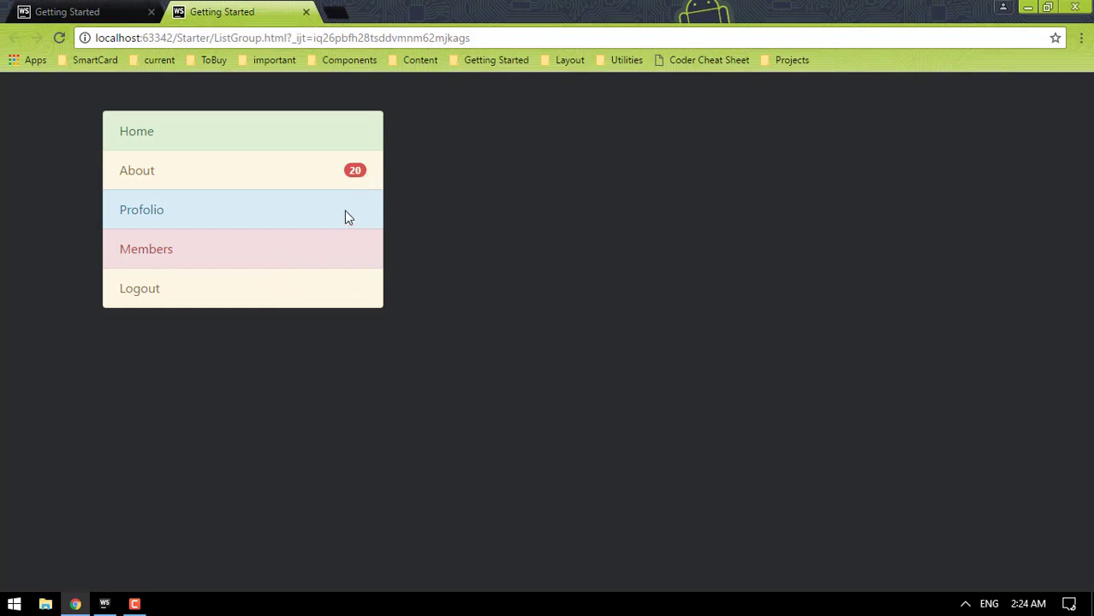
mouse_move(253, 204)
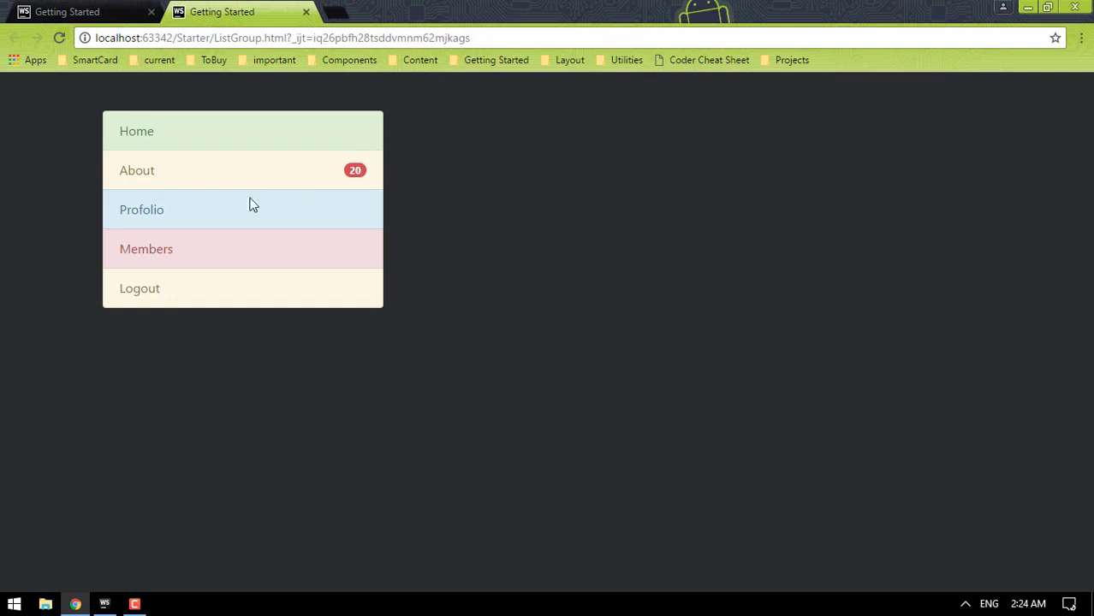
mouse_move(209, 317)
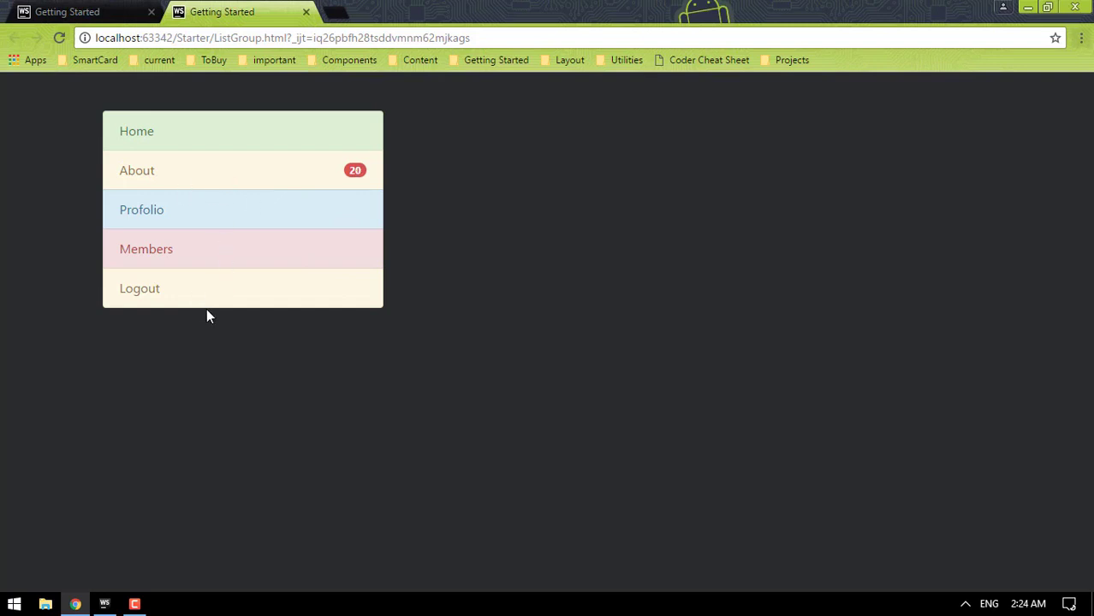
mouse_move(265, 363)
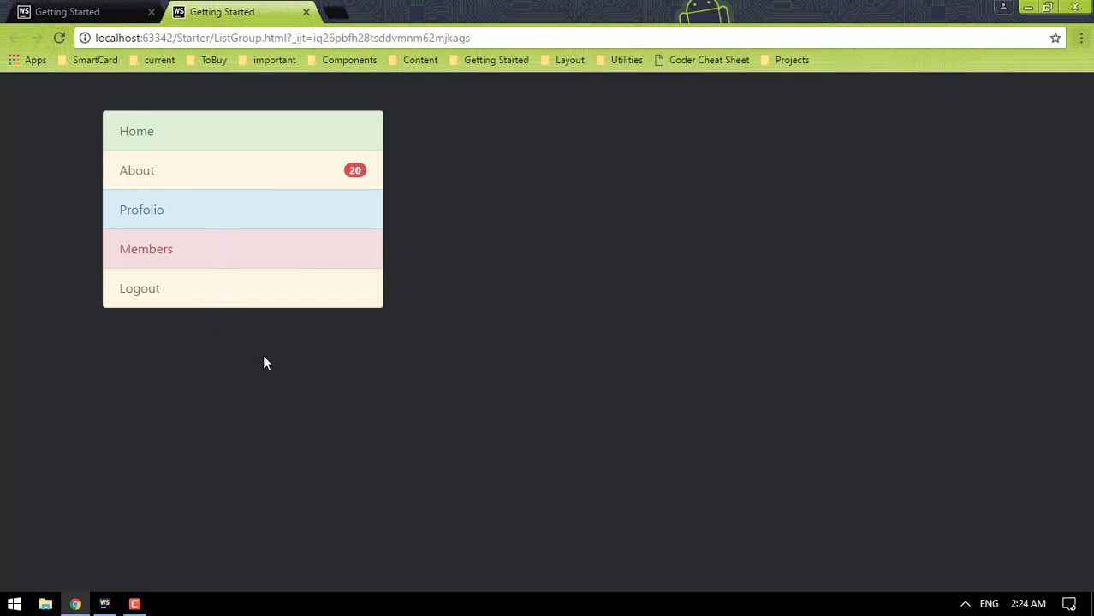
left_click(104, 604)
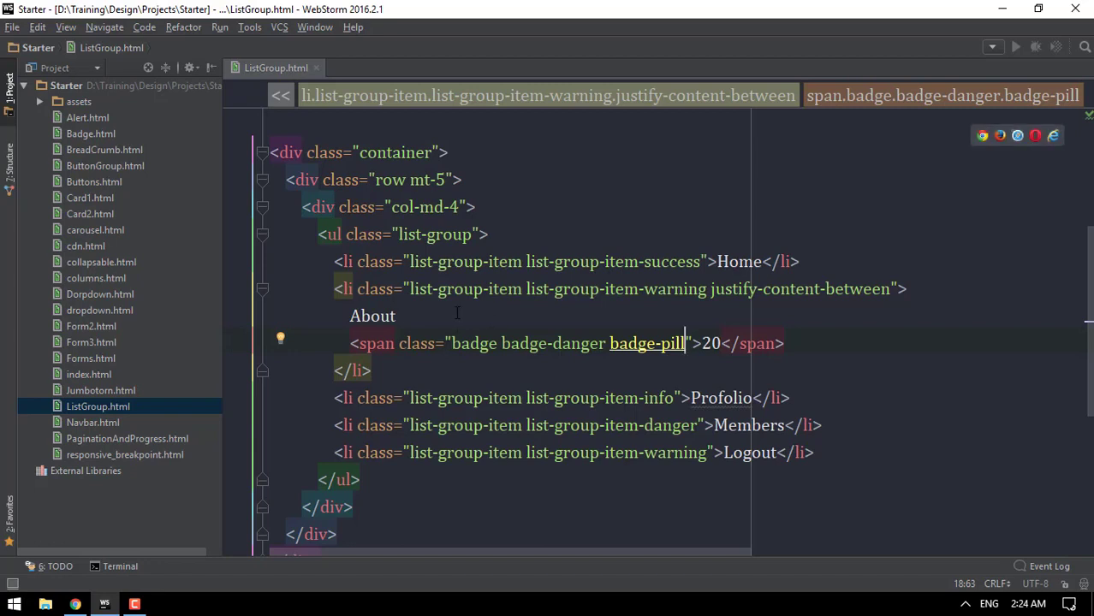